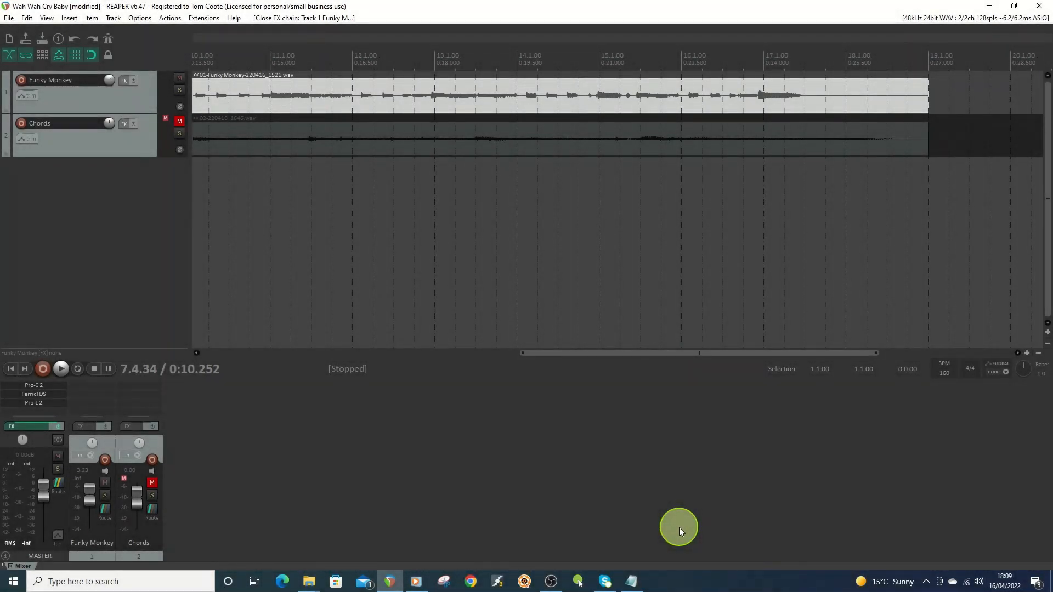
mouse_move(673, 527)
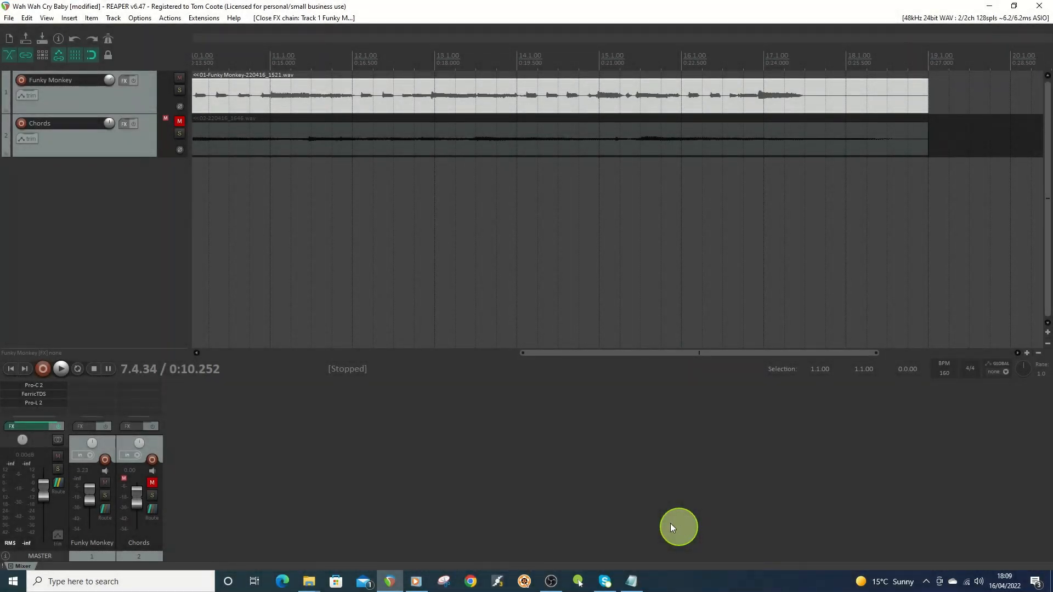
Step: Audition the unprocessed tracks from the project start, then stop playback
left_click(10, 368)
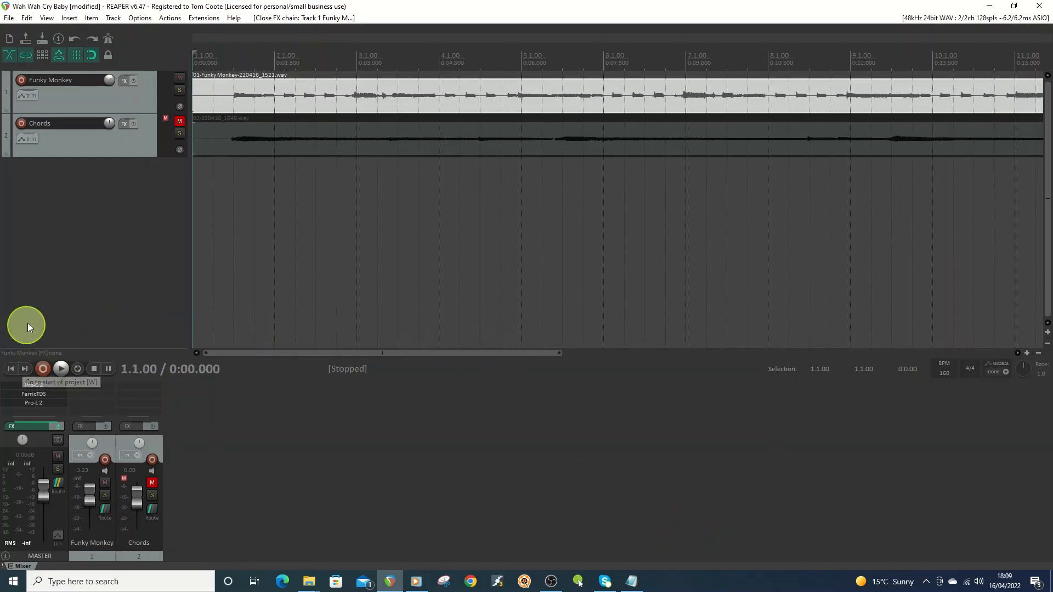
mouse_move(103, 221)
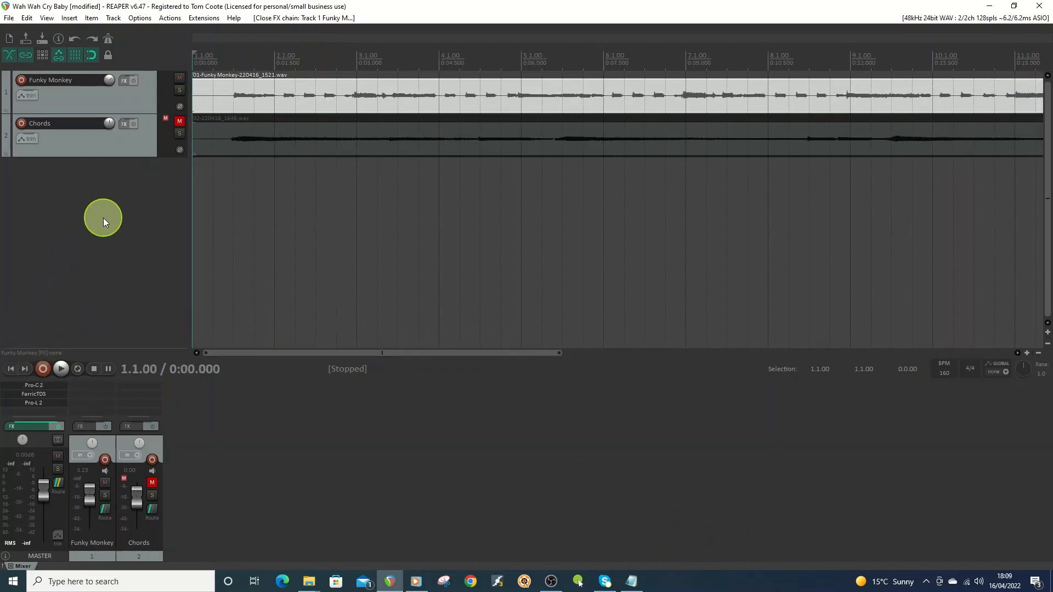
mouse_move(103, 219)
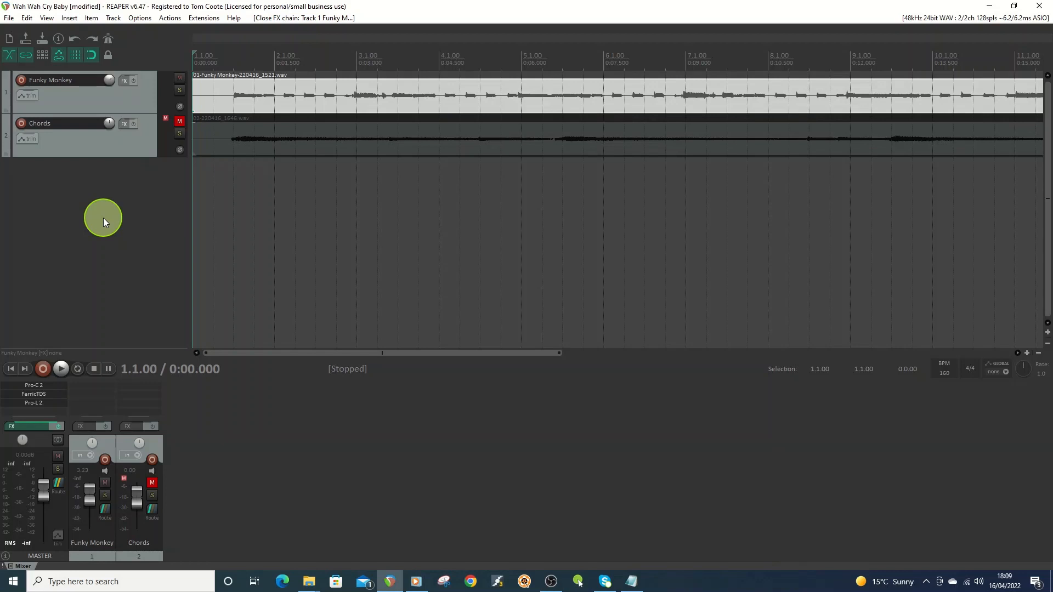
mouse_move(205, 124)
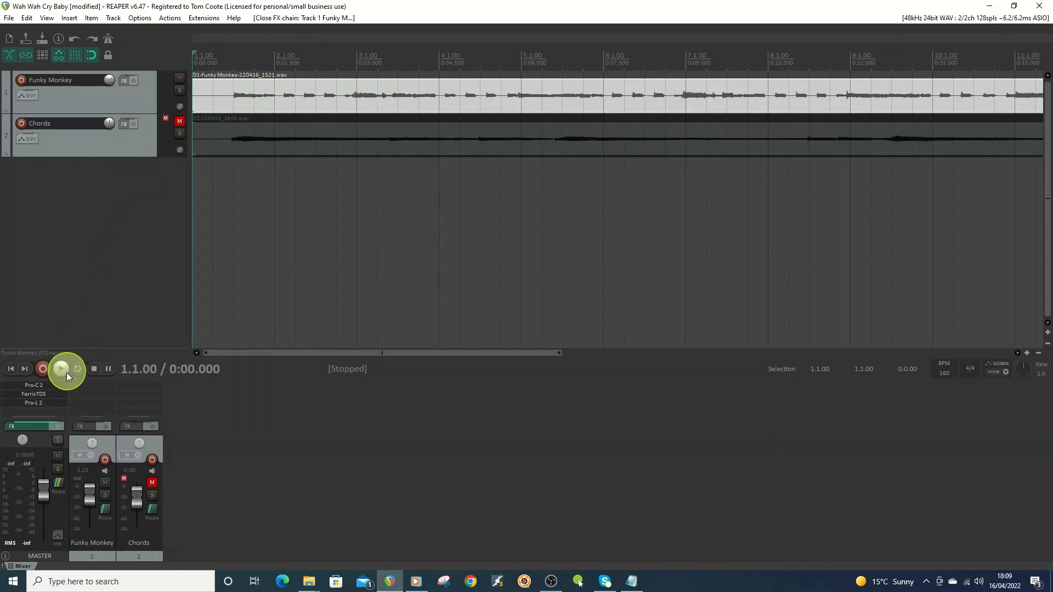
left_click(59, 368)
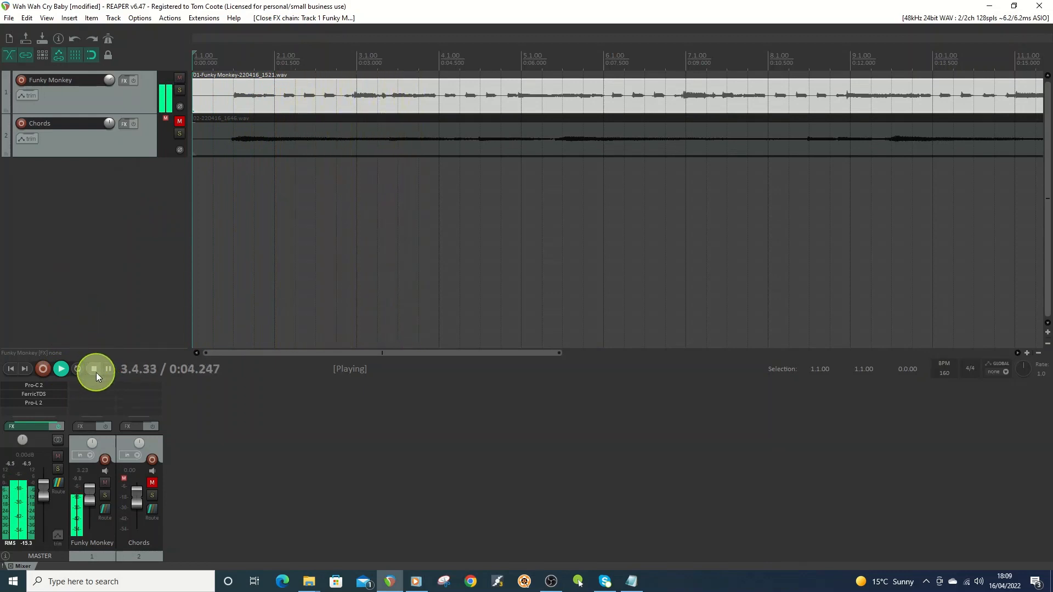
left_click(95, 369)
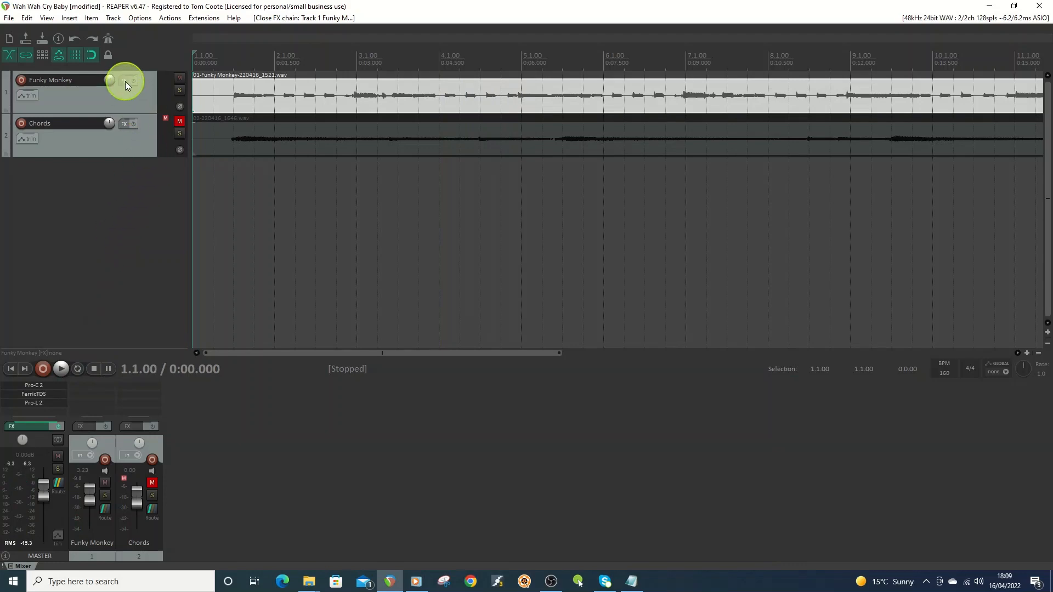
Step: Add ReaEQ to Funky Monkey with a -120 dB low shelf and a narrow 11.3 dB band 2 peak near 1245 Hz
left_click(125, 80)
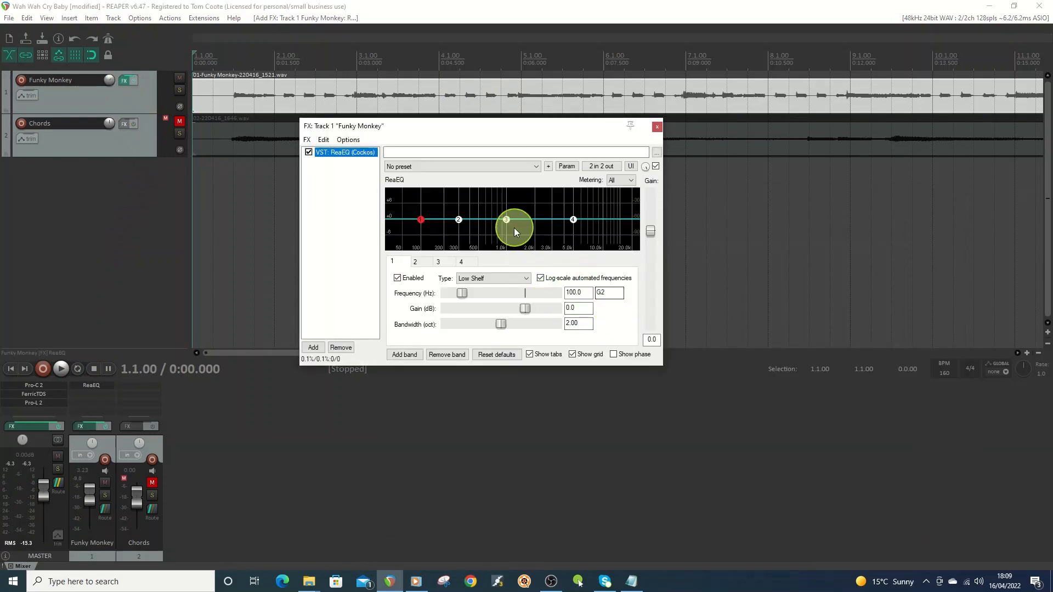
left_click(506, 220)
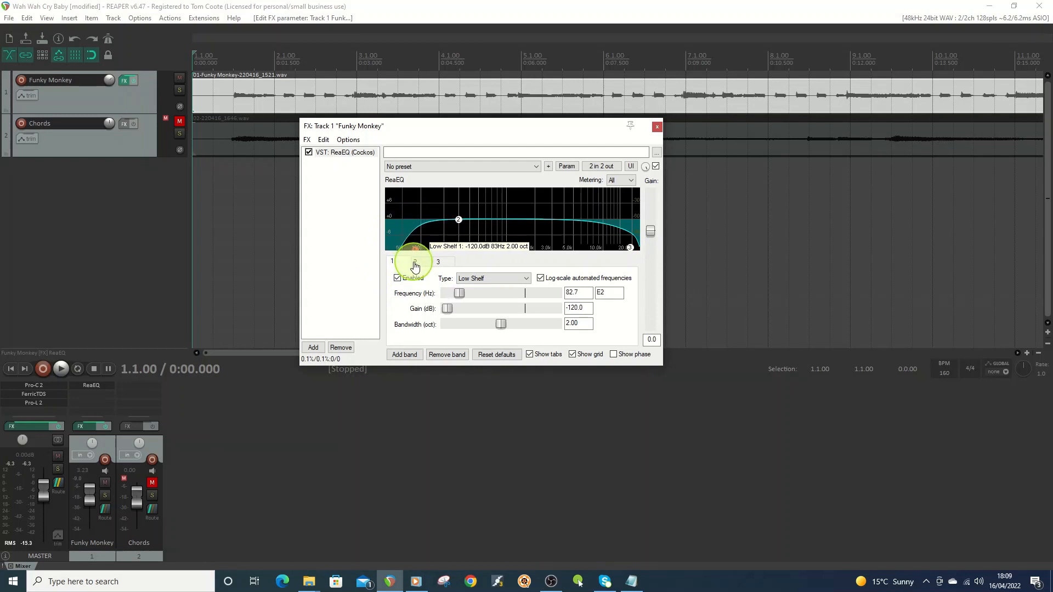
left_click(414, 262)
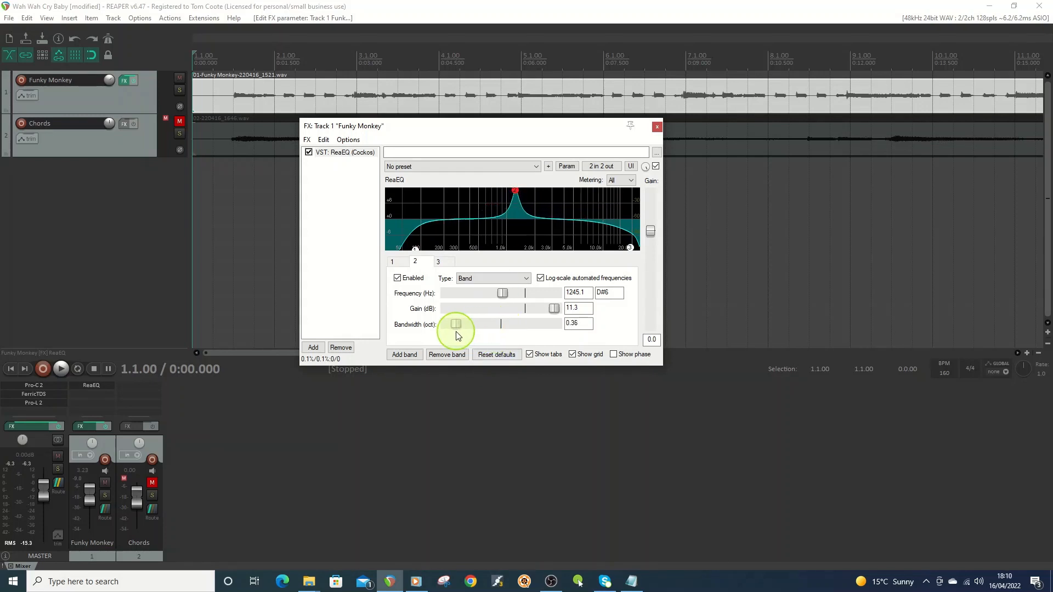
mouse_move(340, 257)
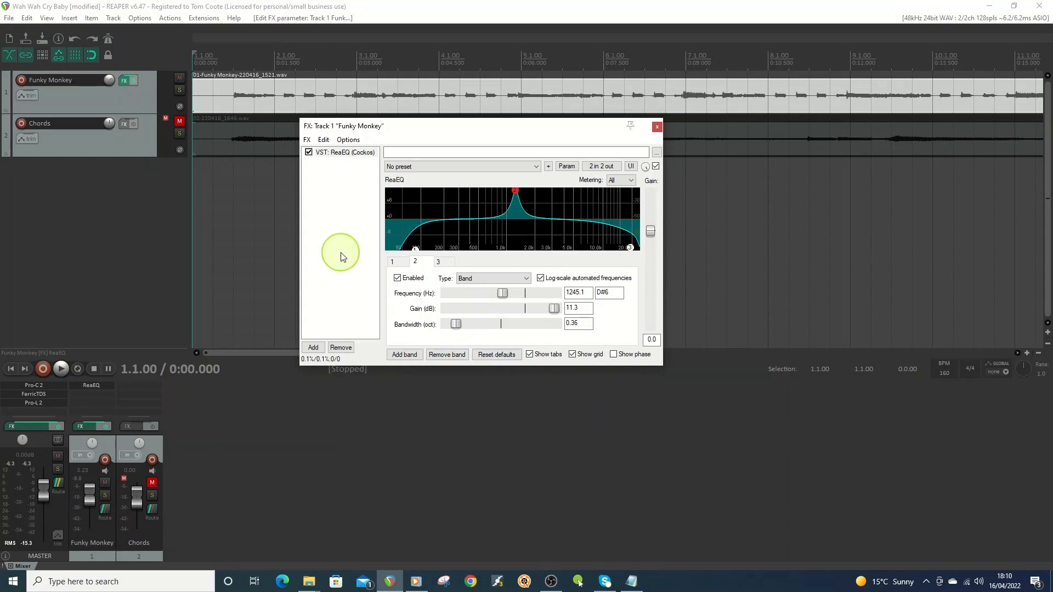
mouse_move(339, 167)
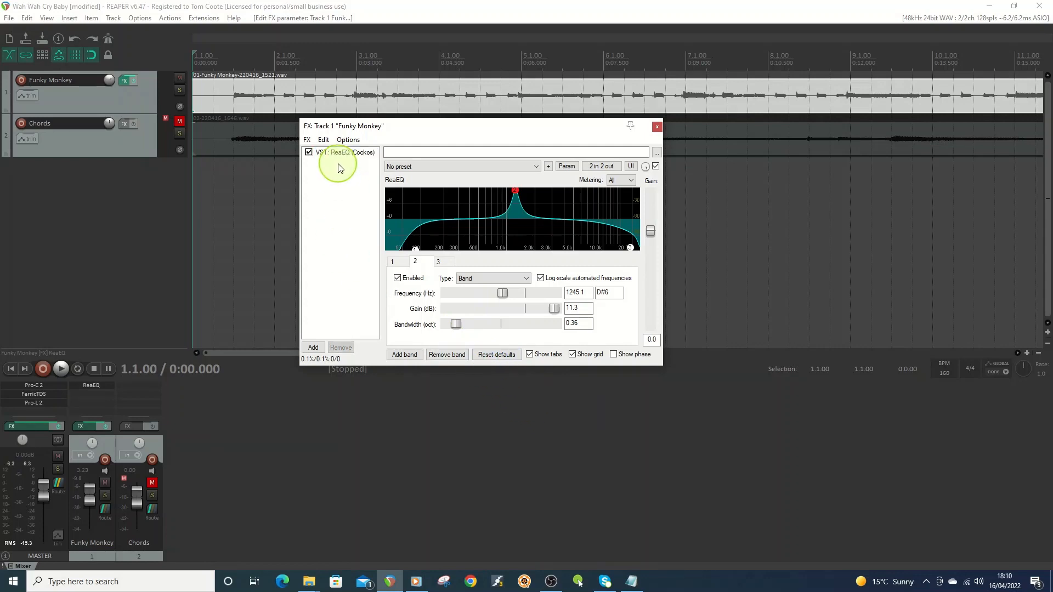
Step: Paste a duplicate of the ReaEQ into the Funky Monkey chain and bypass the copy
right_click(339, 152)
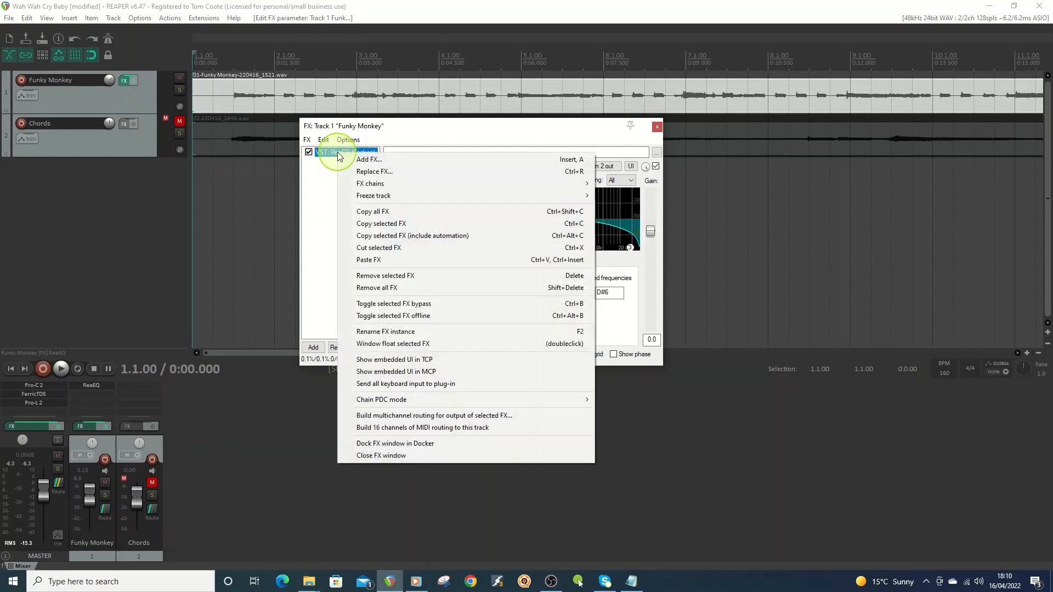
mouse_move(399, 228)
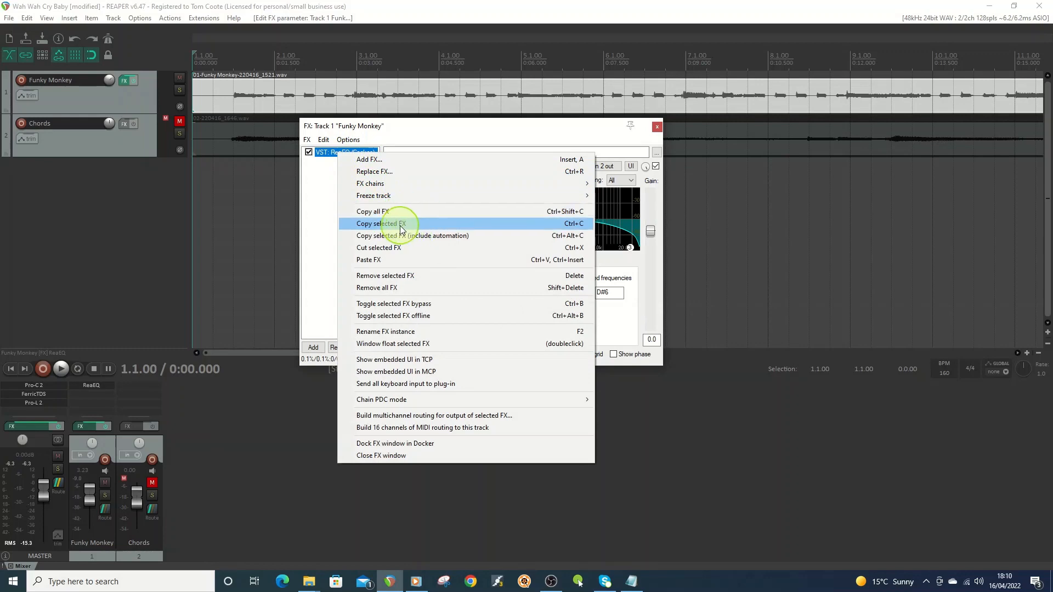
mouse_move(363, 248)
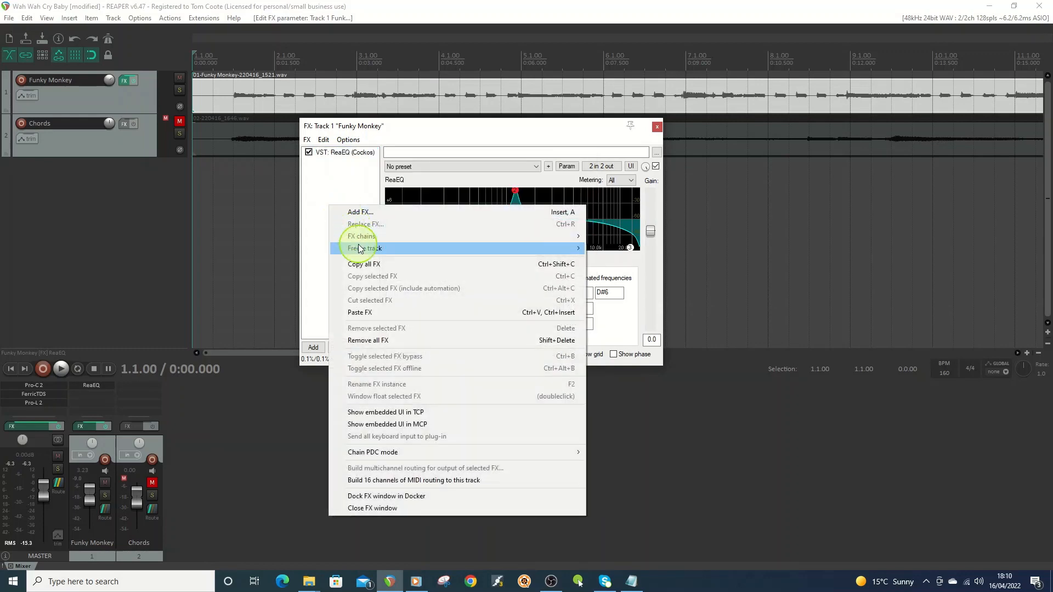
left_click(359, 312)
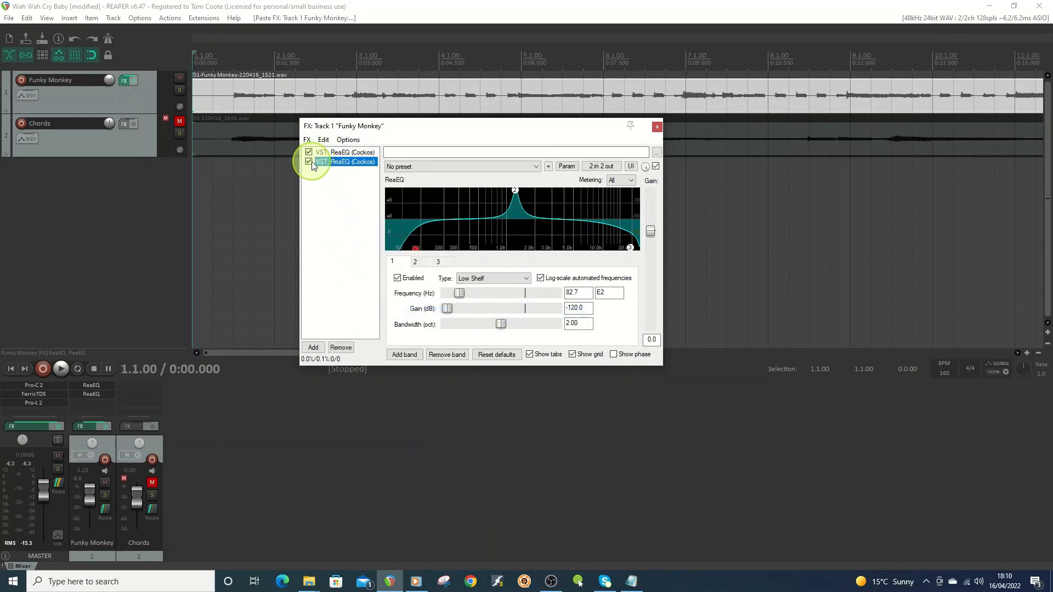
left_click(345, 153)
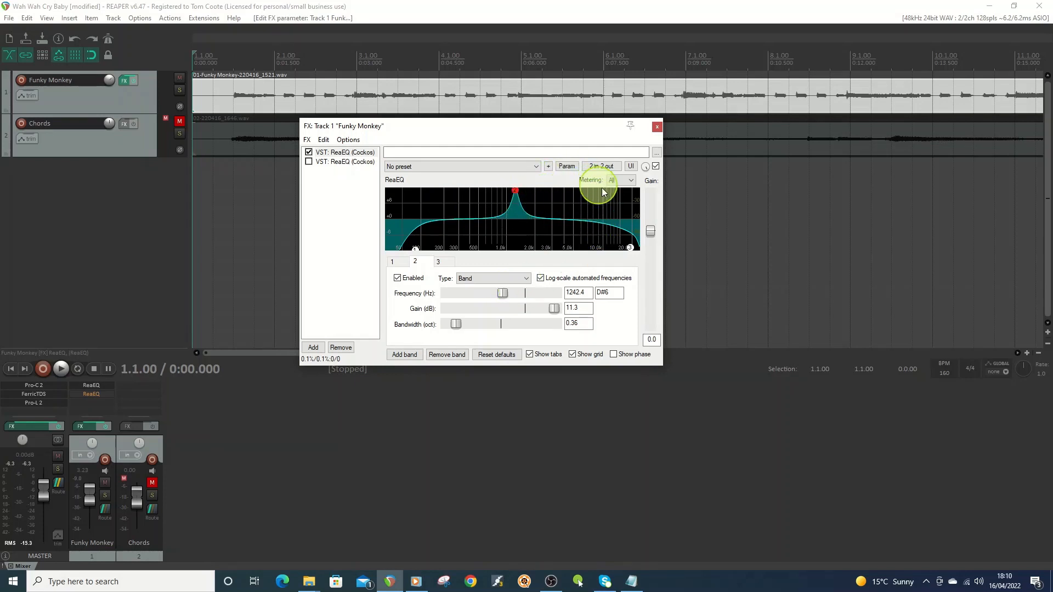
Step: Modulate band 2 frequency with a tempo-synced sine LFO at 80.3% strength
left_click(566, 166)
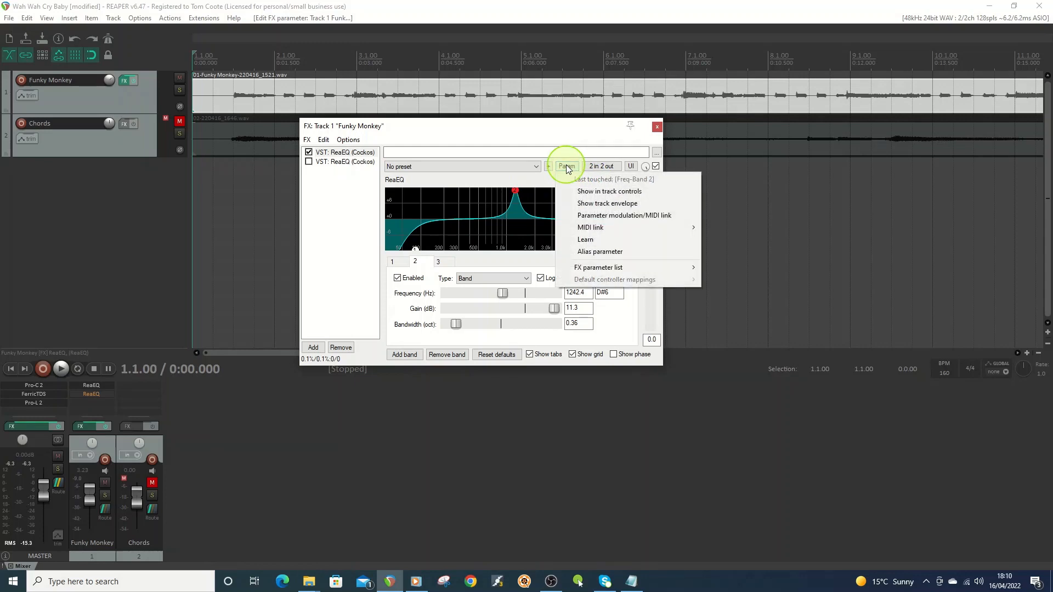
left_click(623, 215)
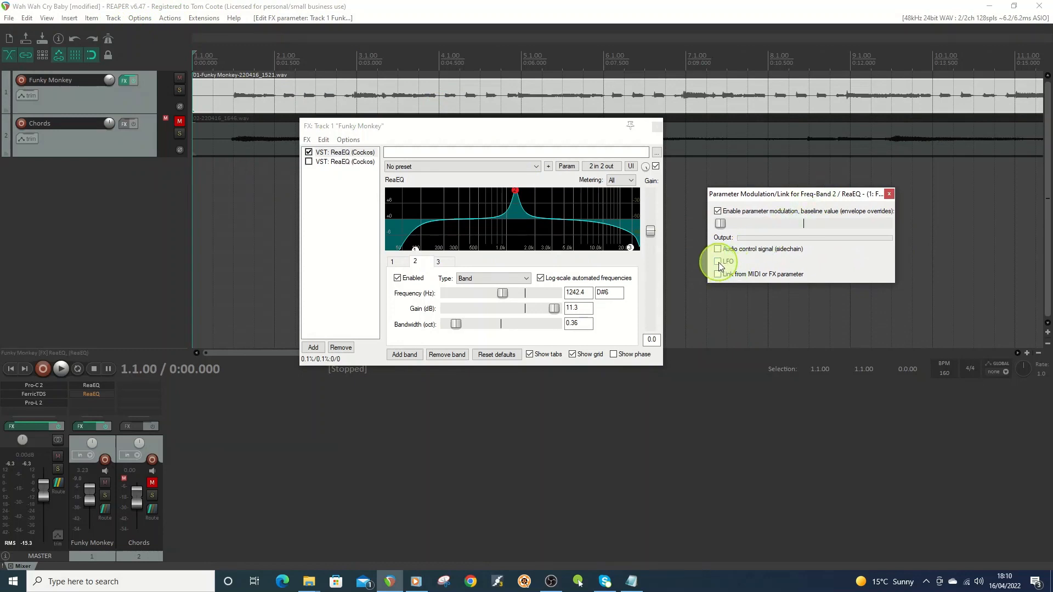
left_click(717, 261)
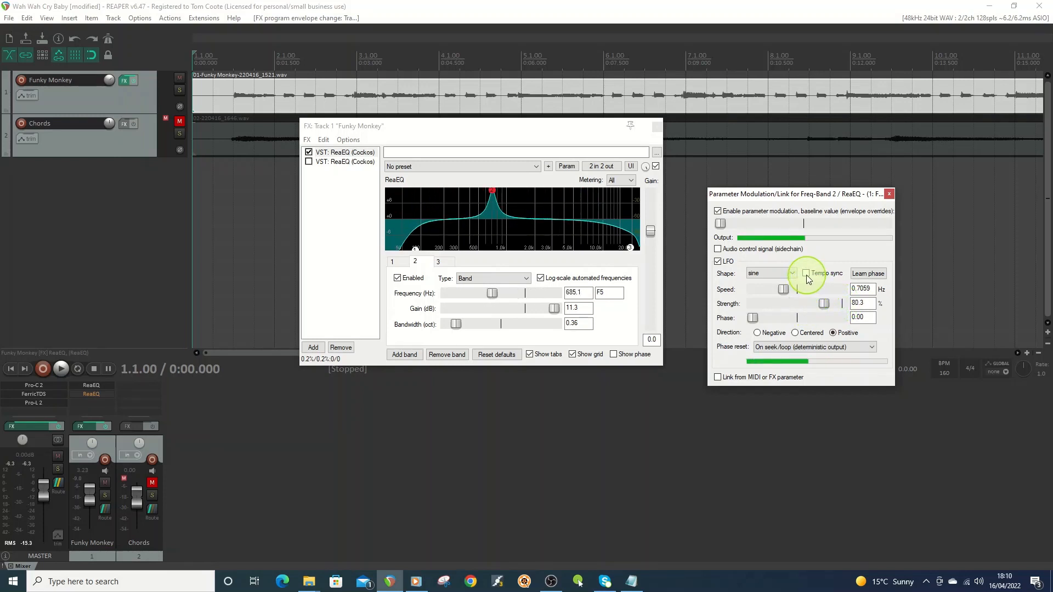
left_click(806, 273)
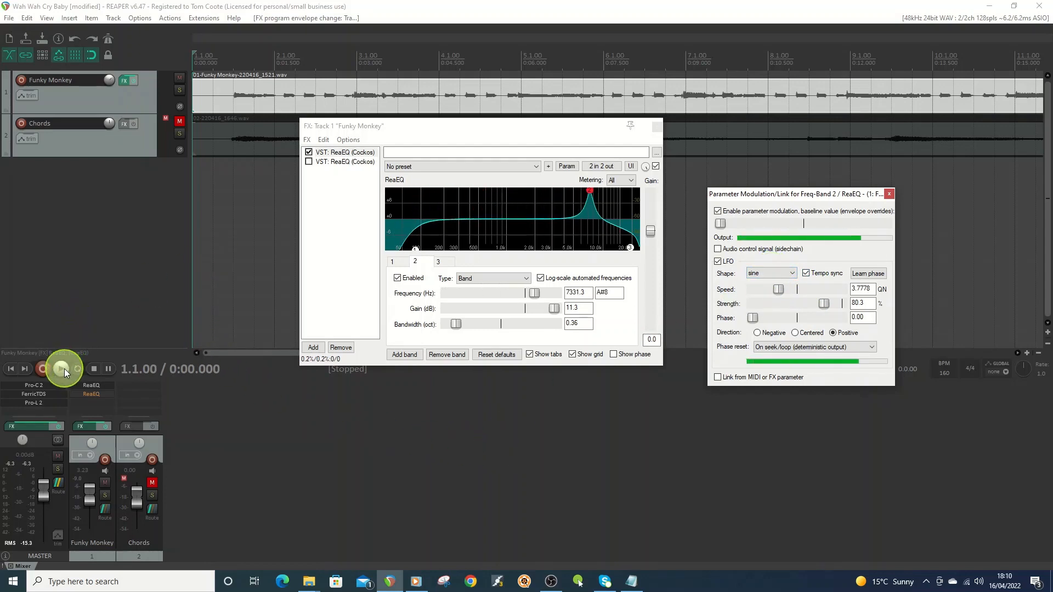
Step: Audition the frequency sweep during playback, then stop
left_click(60, 368)
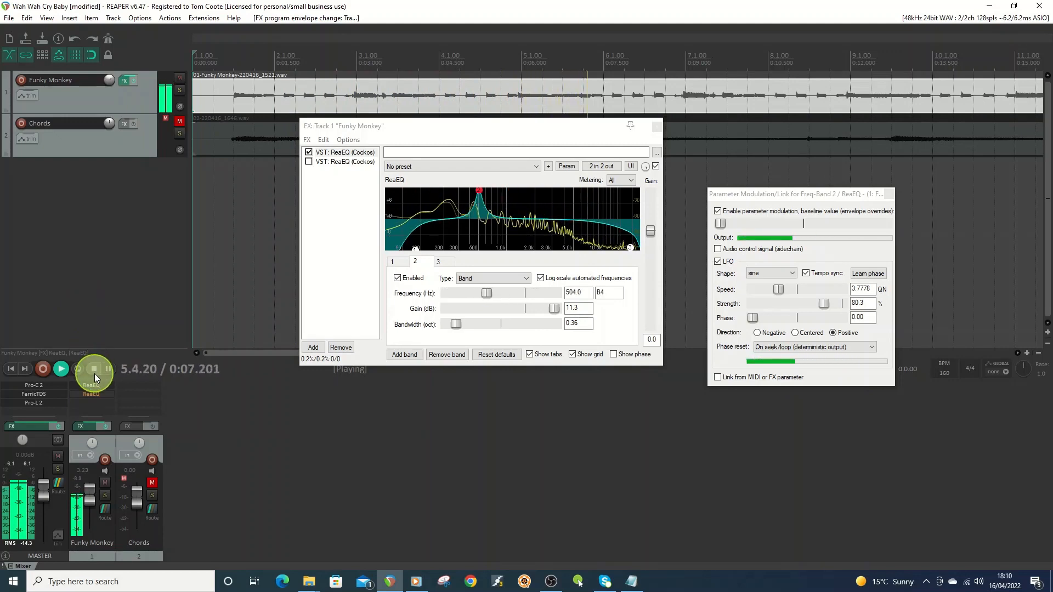
left_click(95, 368)
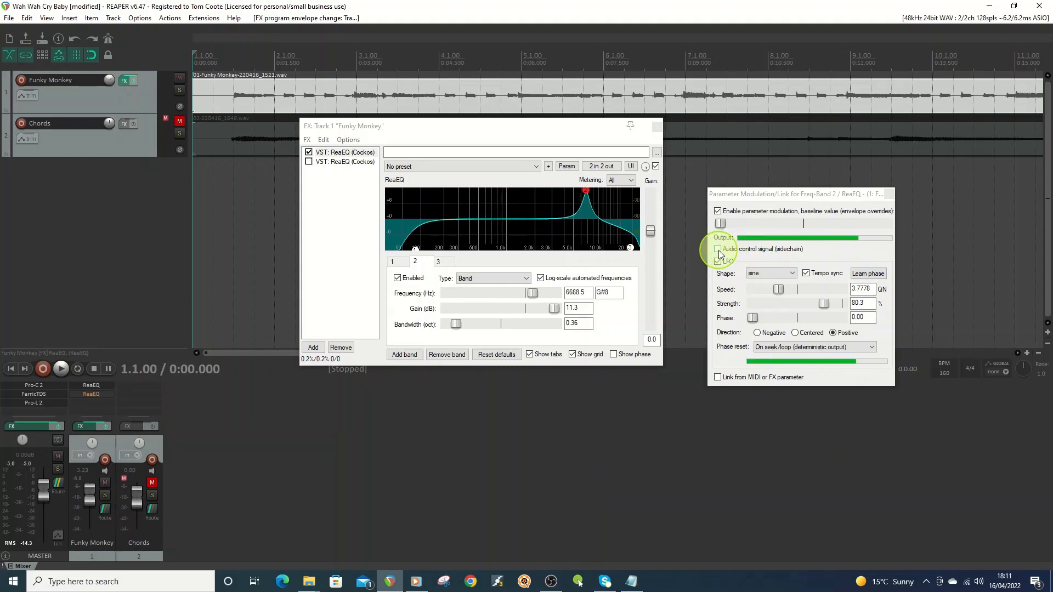
Step: Add an audio control signal driving band 2 frequency from -58.42 to -3.91 dB at 97.2%, auditioned in playback
left_click(717, 249)
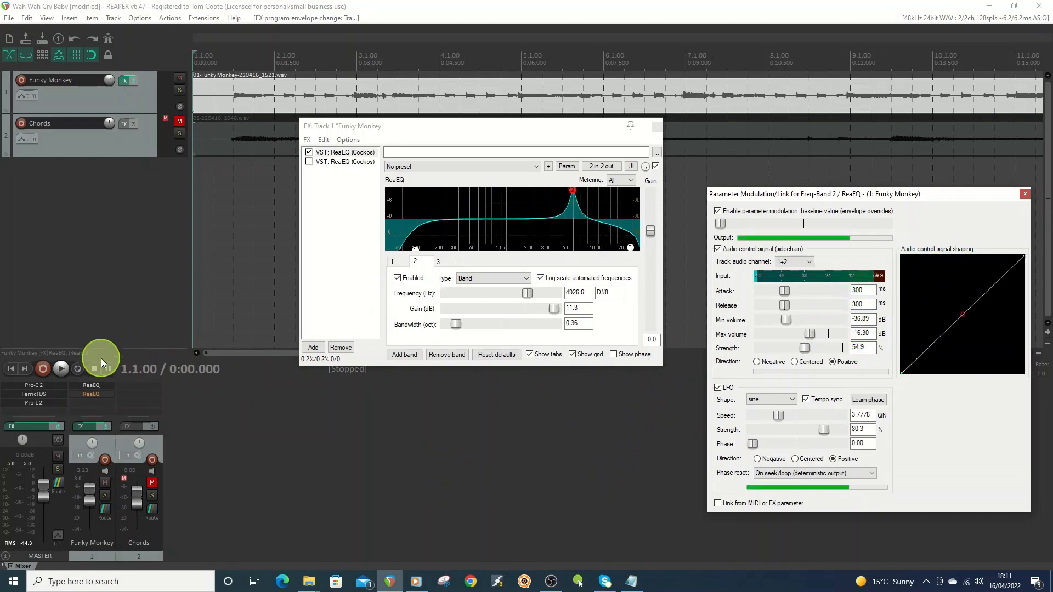
left_click(61, 369)
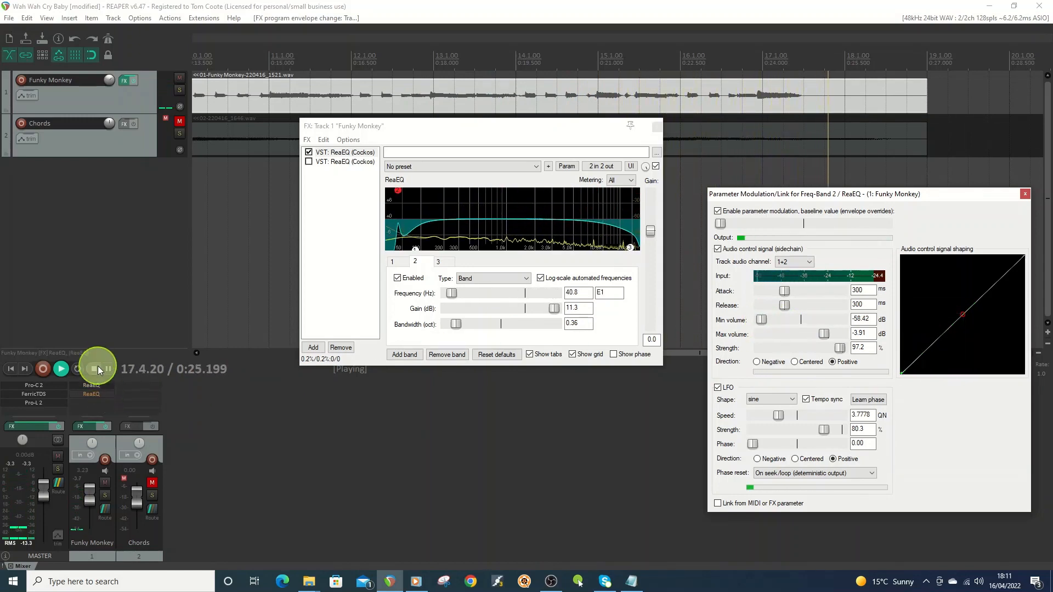
left_click(104, 368)
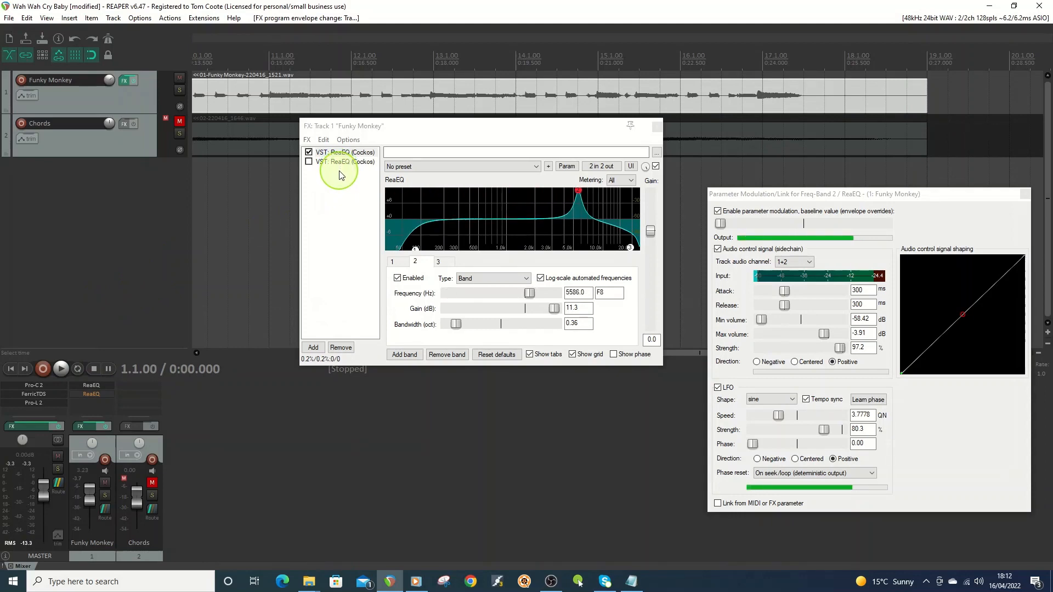
Step: Enable the second ReaEQ and turn on LFO modulation for its band 2 frequency
left_click(342, 162)
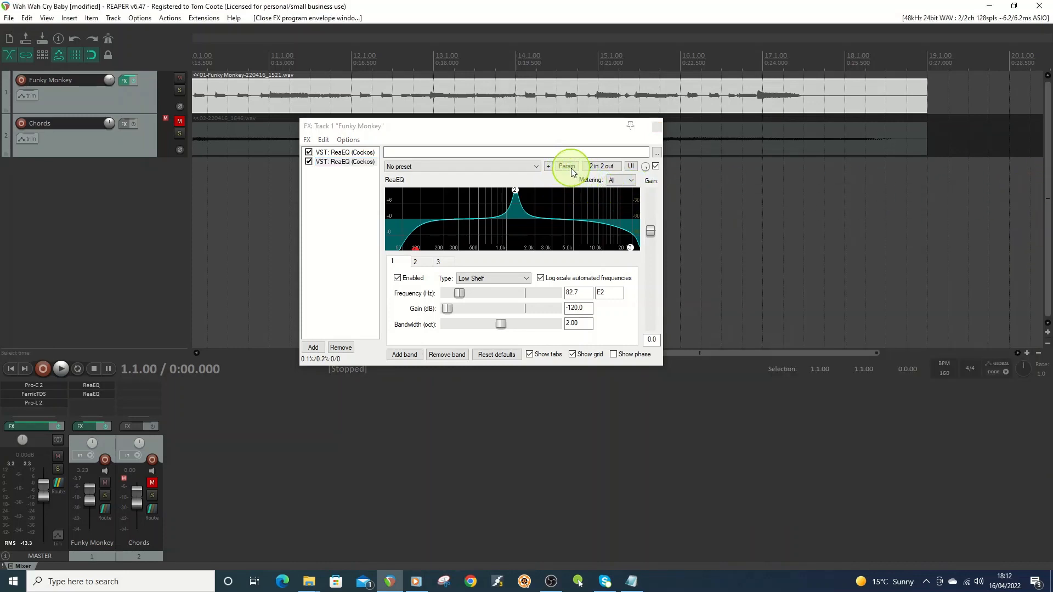
left_click(566, 165)
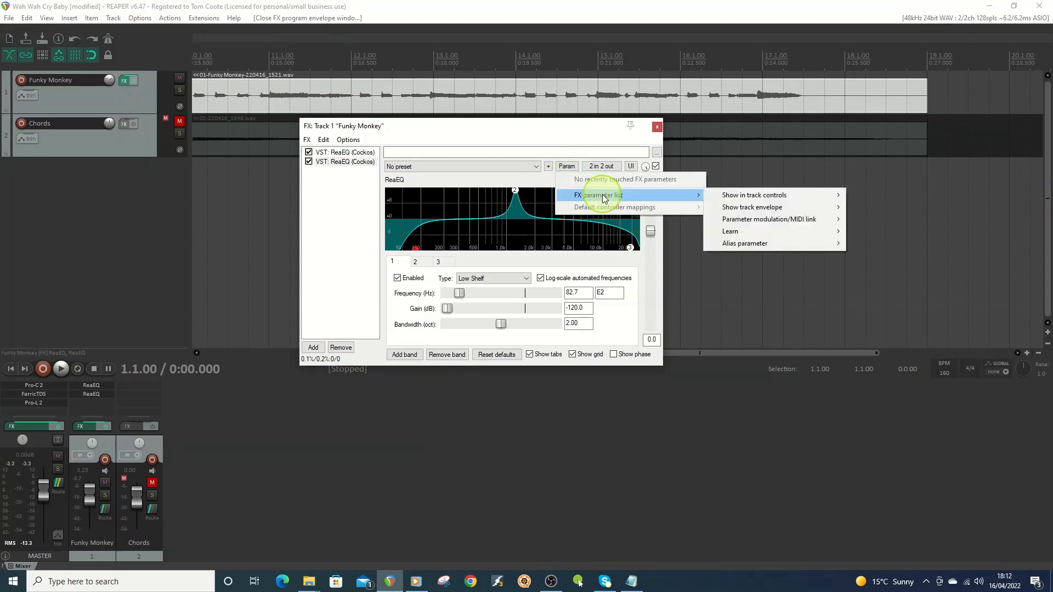
mouse_move(465, 297)
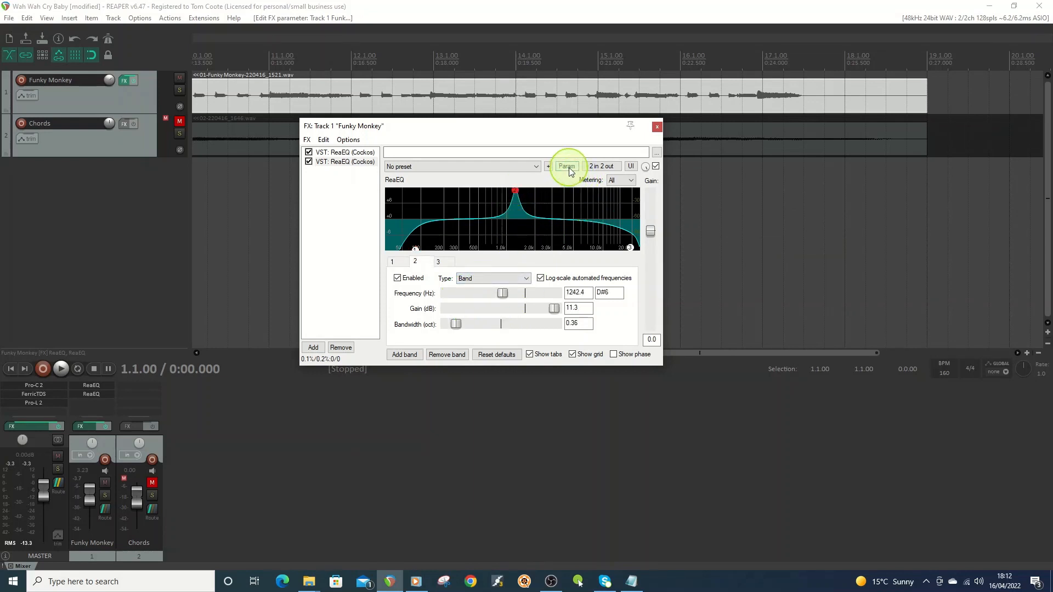
left_click(567, 165)
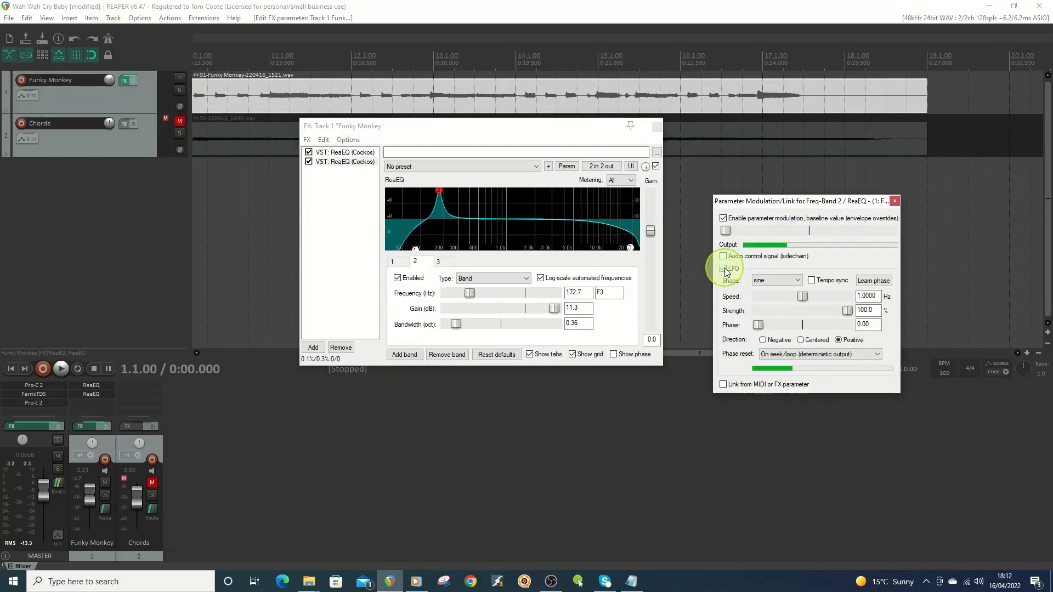
left_click(724, 268)
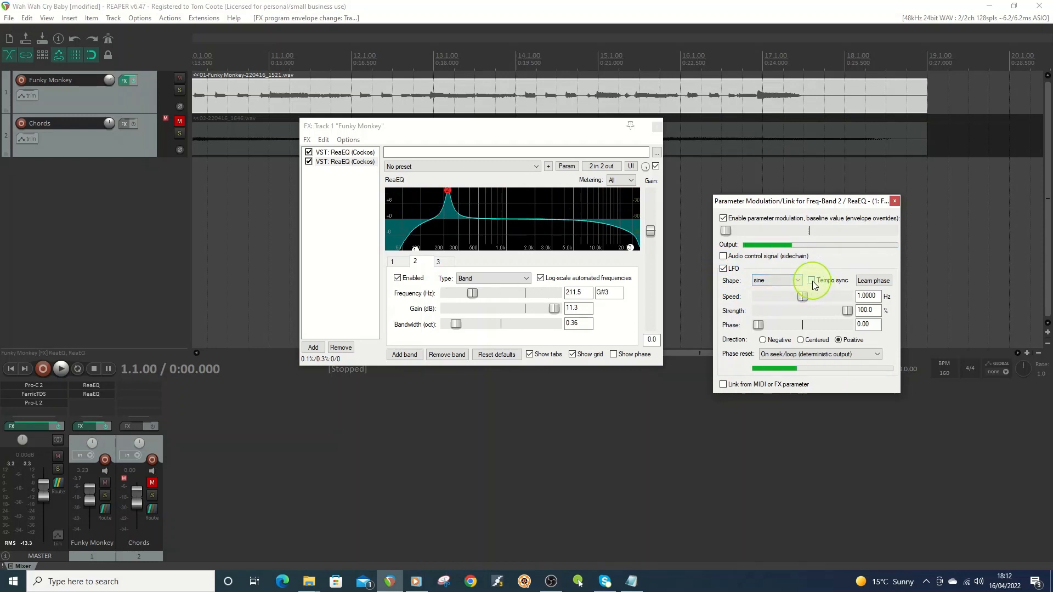
Step: Make that LFO a tempo-synced triangle wave with Centered direction
left_click(812, 280)
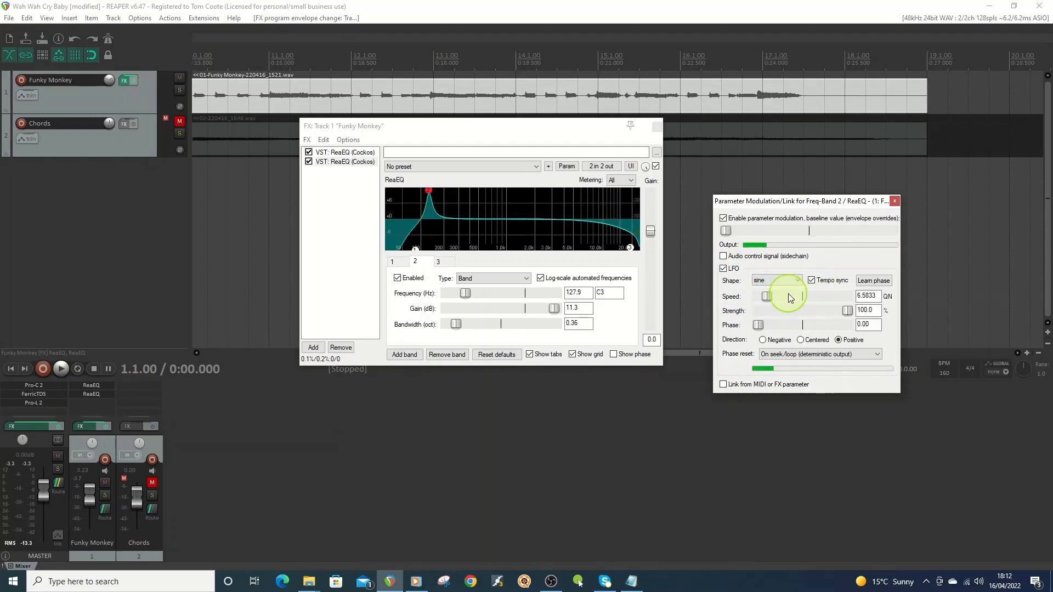
left_click(798, 279)
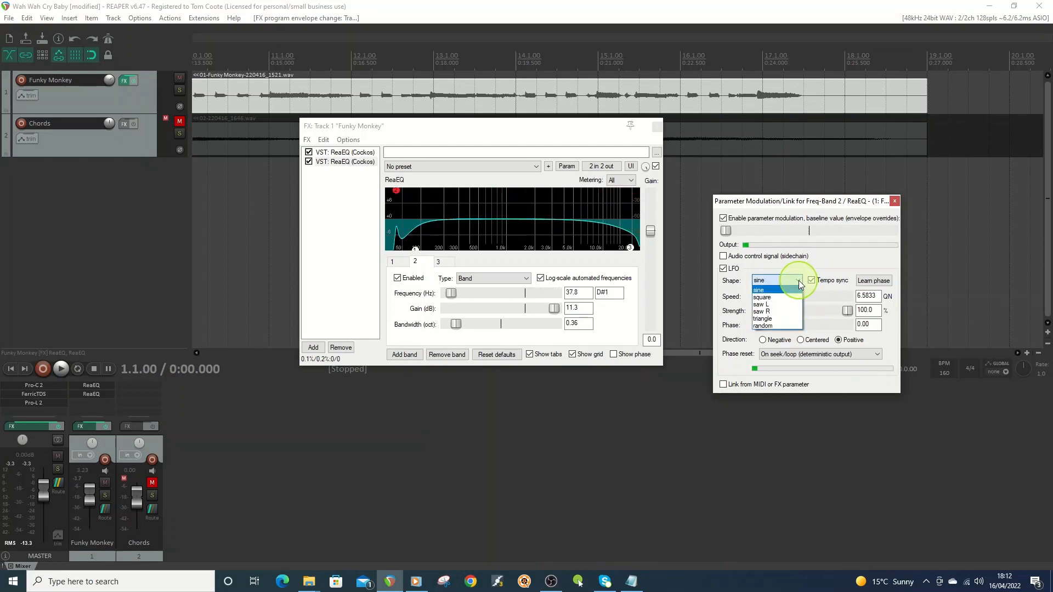
left_click(762, 318)
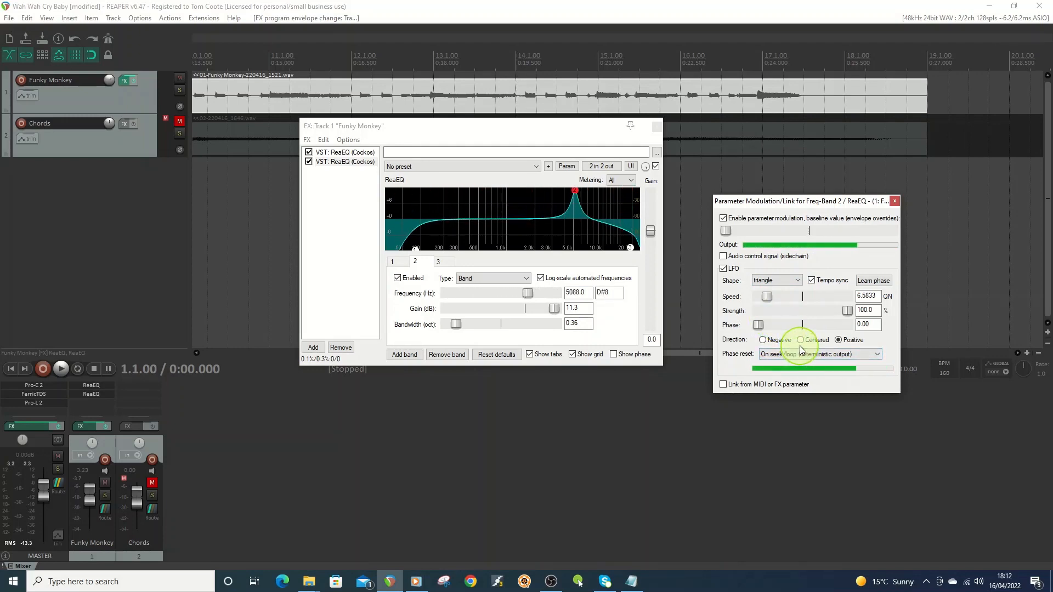
left_click(801, 340)
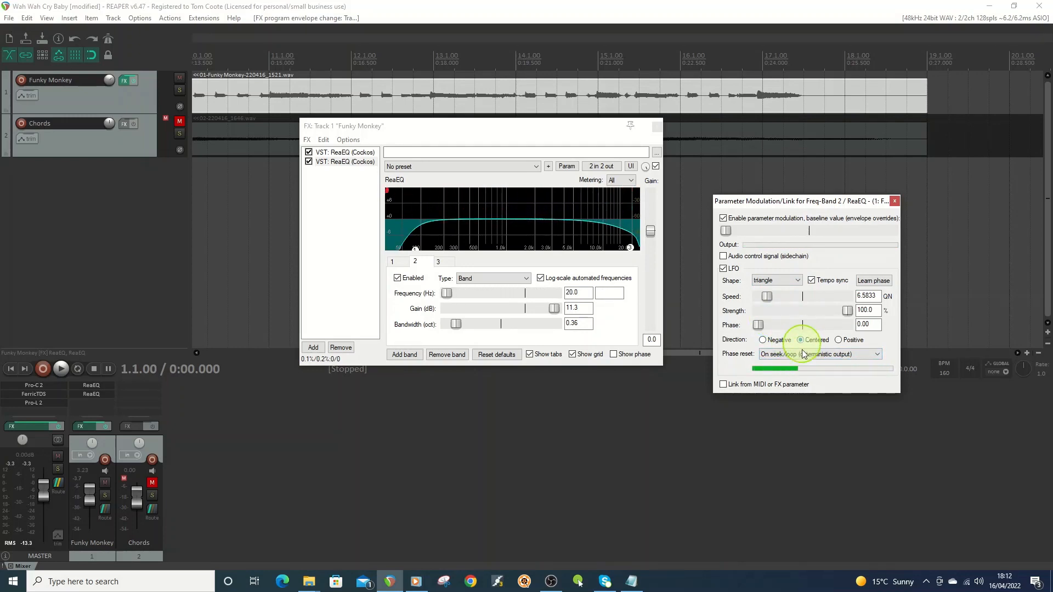
mouse_move(785, 445)
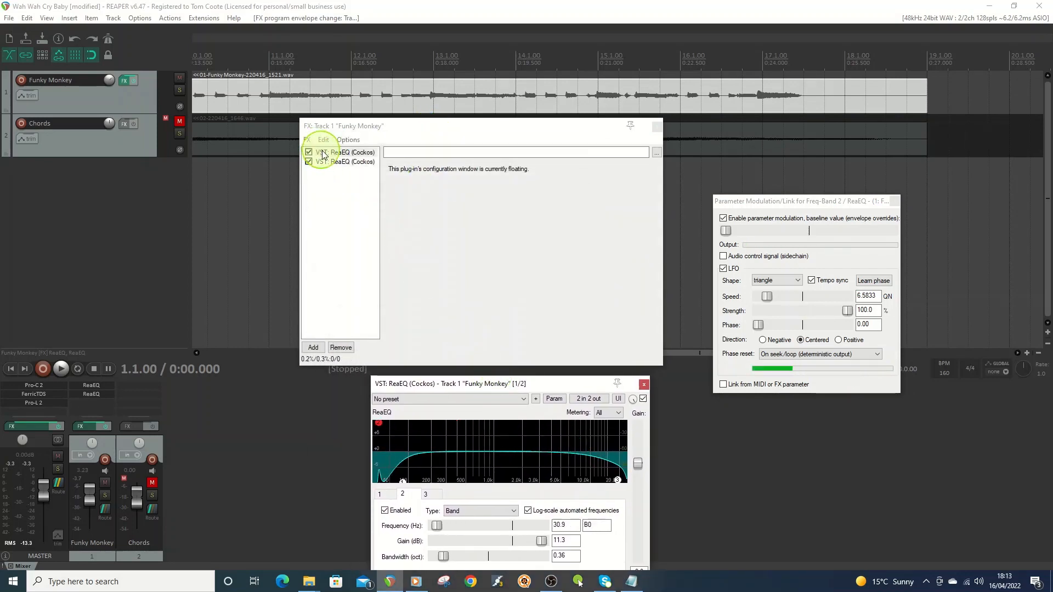
left_click(345, 161)
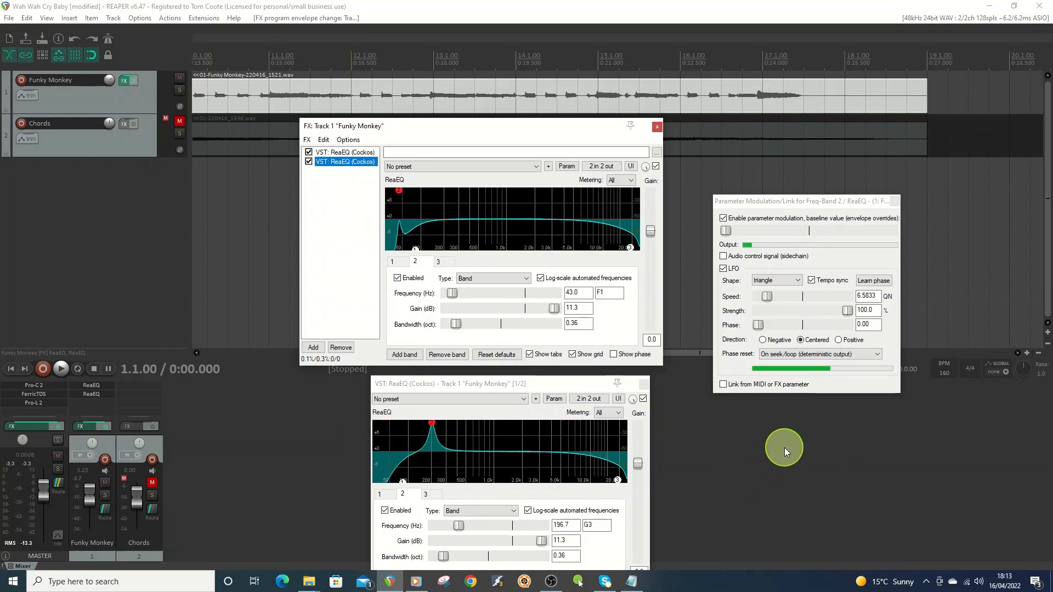
left_click(59, 368)
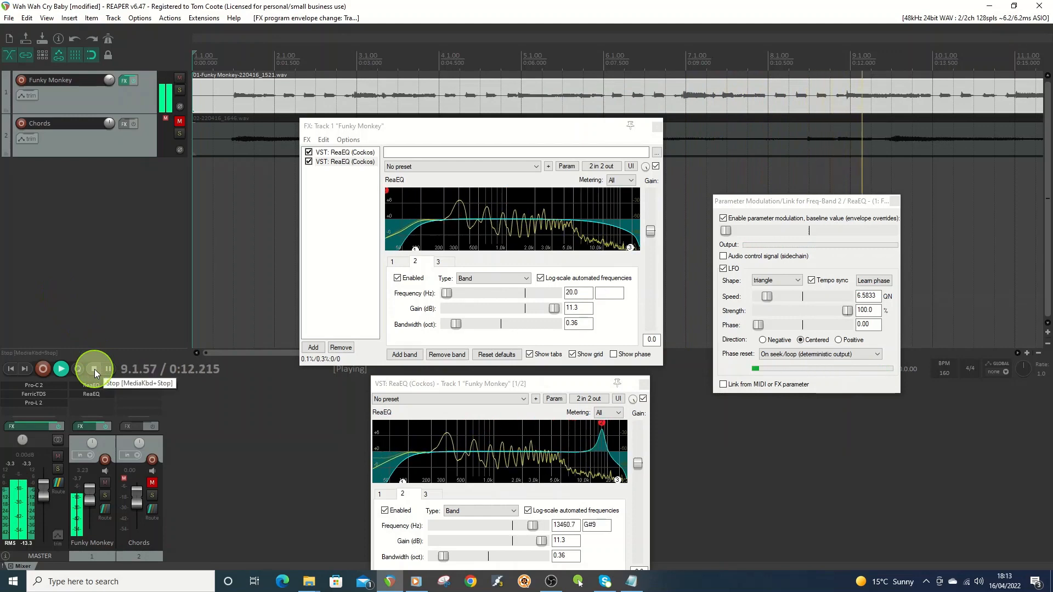
left_click(94, 368)
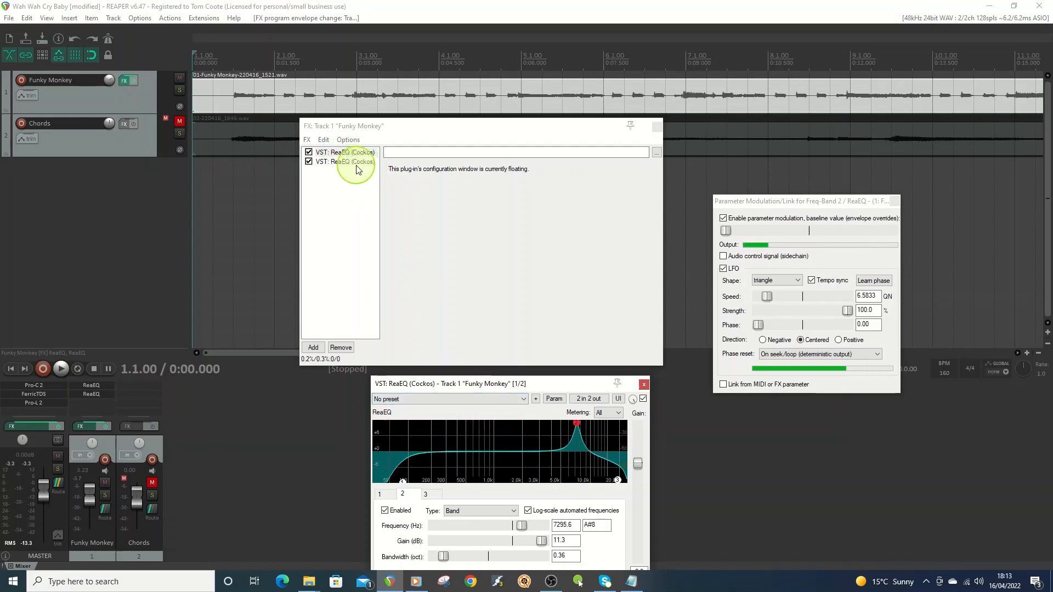
Step: Move the floating first EQ aside and show the second ReaEQ in the effects chain beside it
left_click(345, 161)
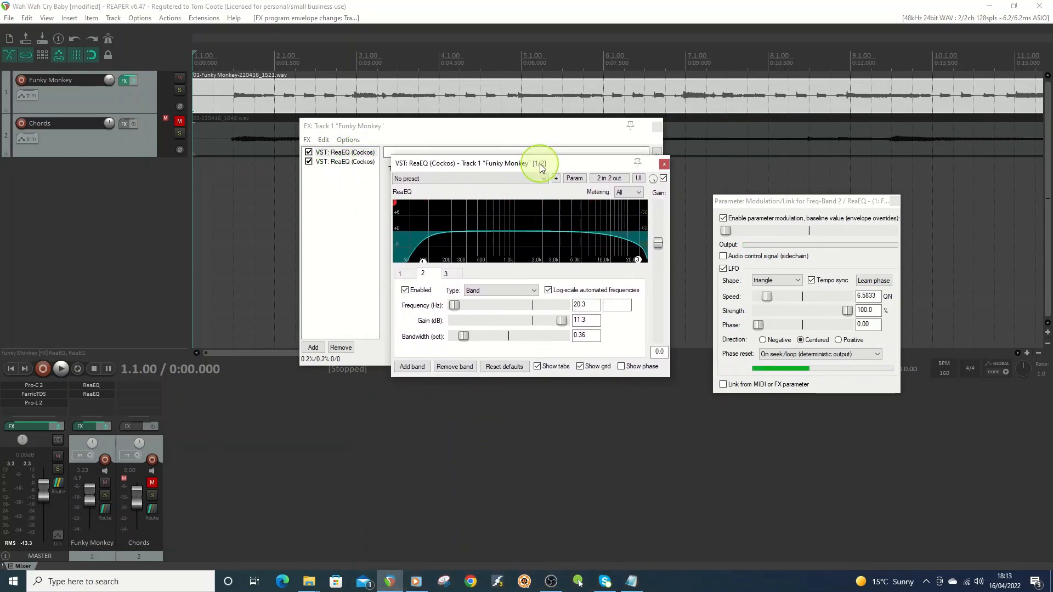
left_click(606, 178)
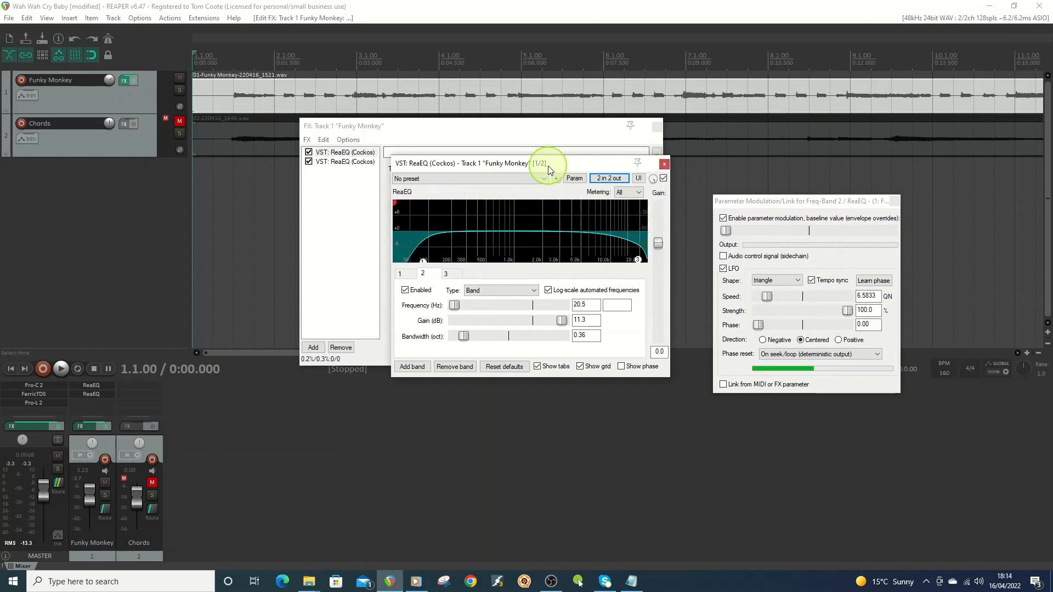
left_click(351, 162)
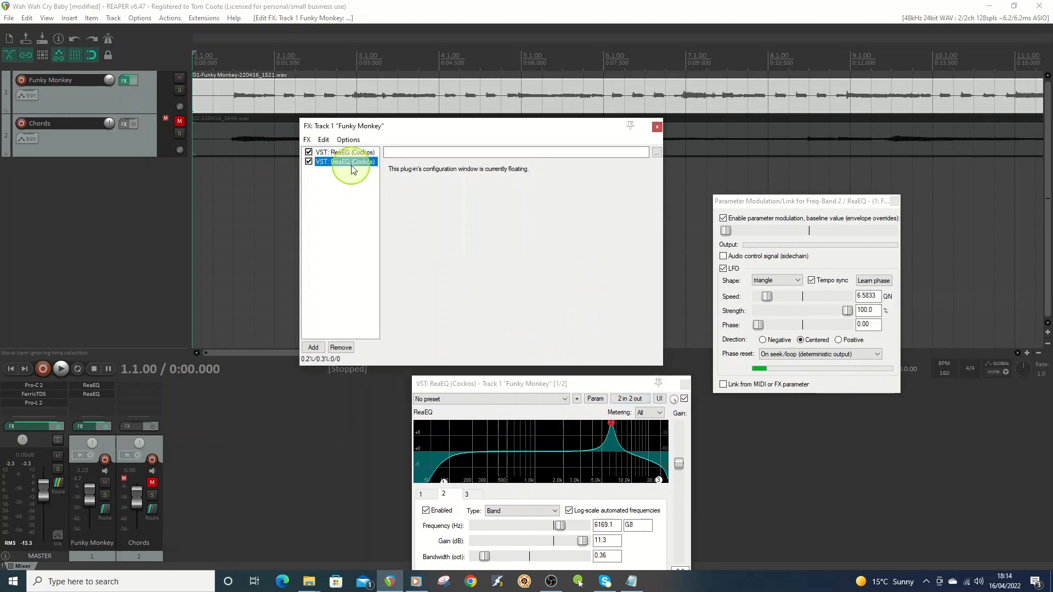
left_click(345, 162)
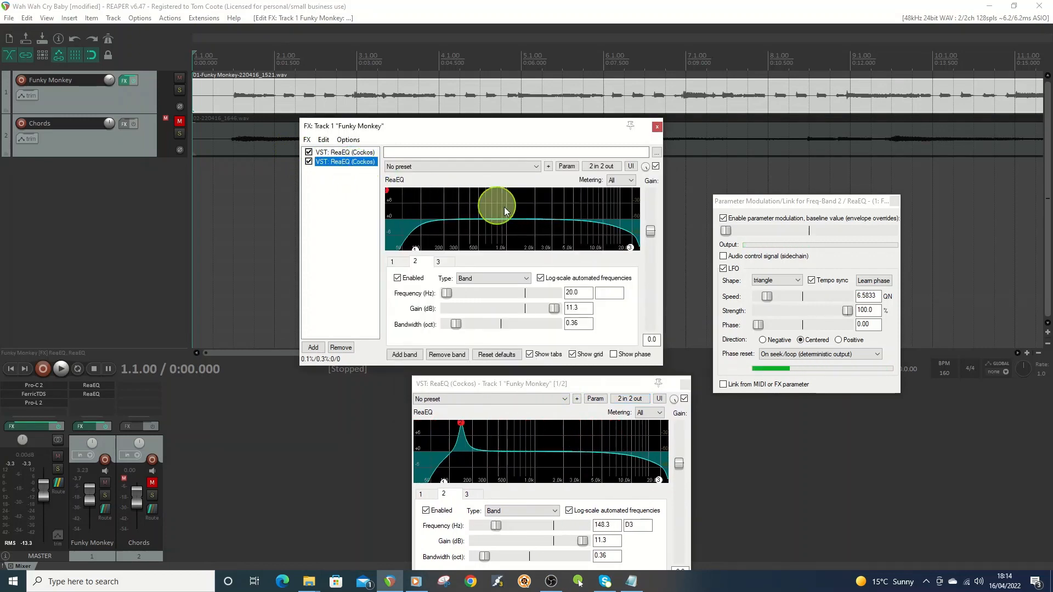
left_click(592, 166)
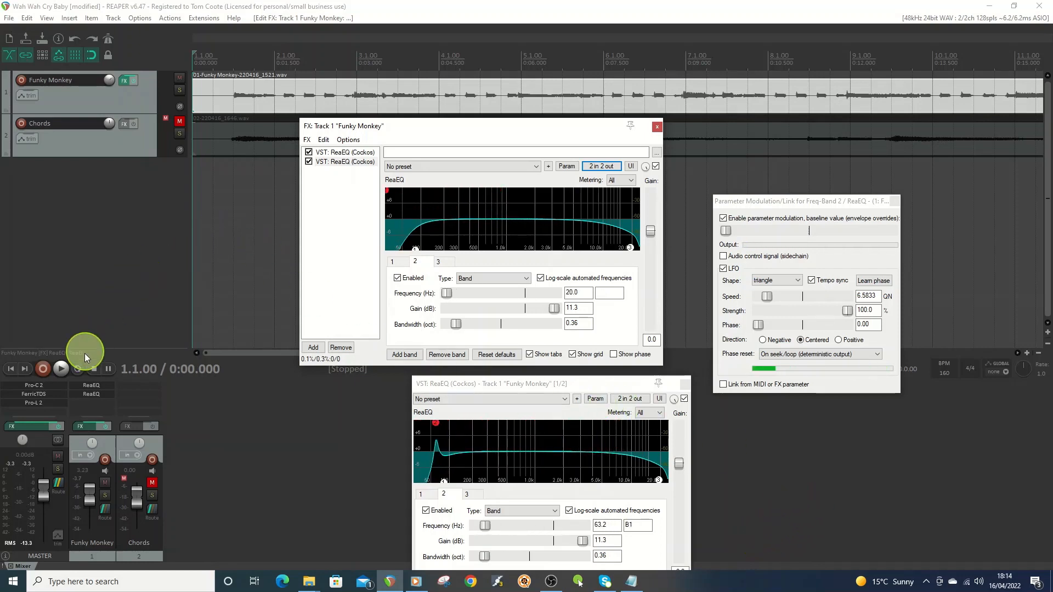
Step: Play to hear both sweeps together, then stop playback
left_click(60, 369)
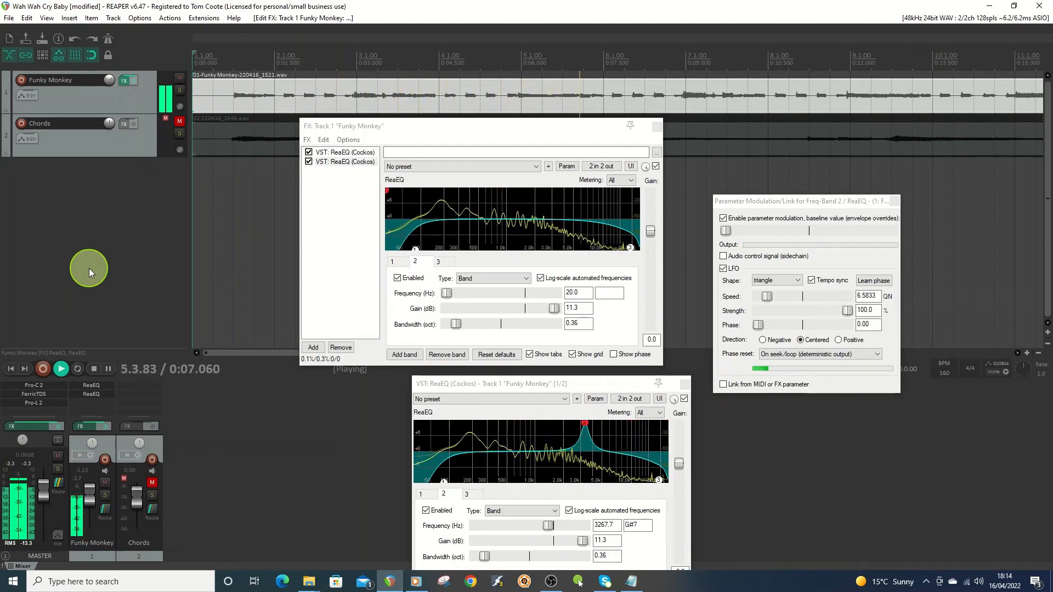
left_click(94, 369)
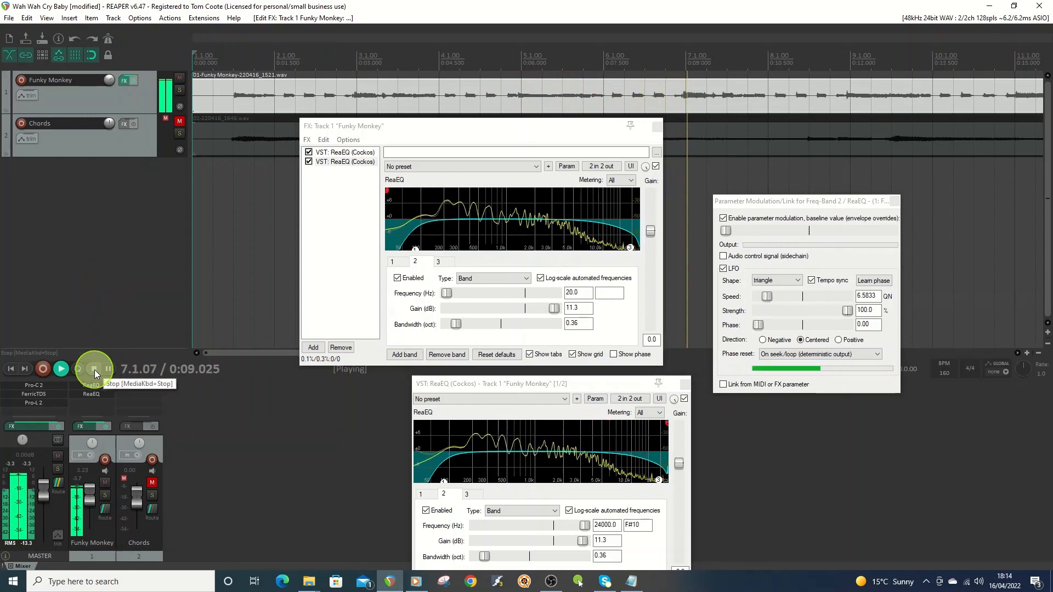
left_click(94, 369)
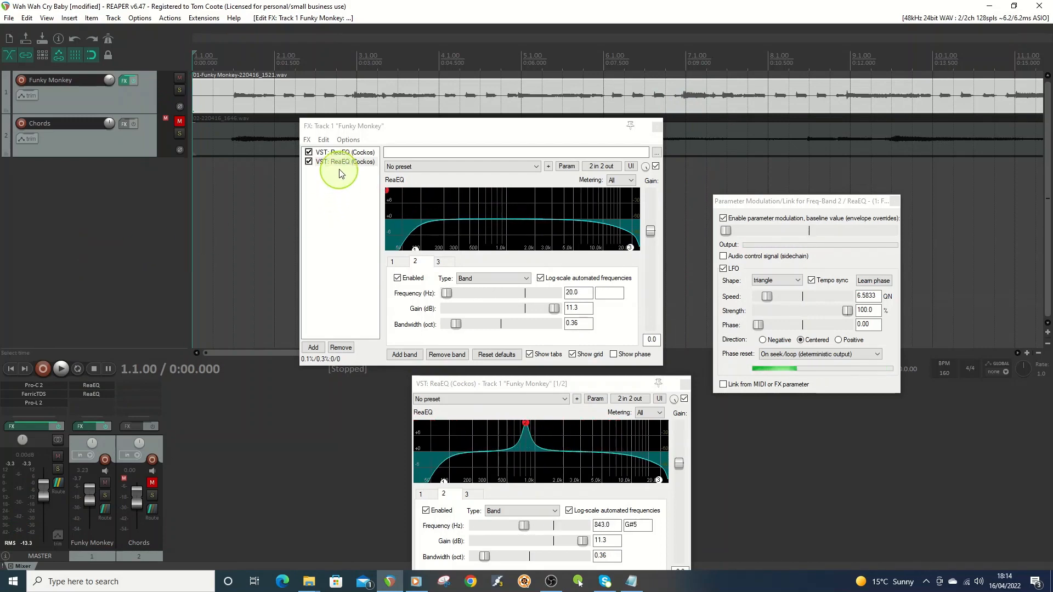
Step: Make the second EQ's band 2 a -11.3 dB cut, bandwidth 1.28, with a Positive-direction LFO, auditioned
left_click(344, 161)
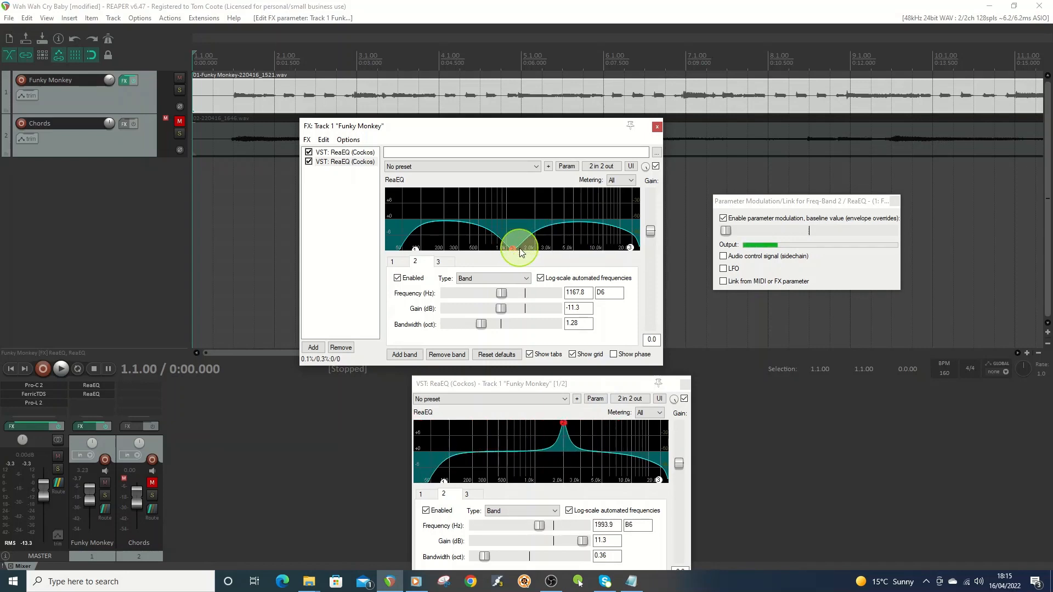
left_click(722, 268)
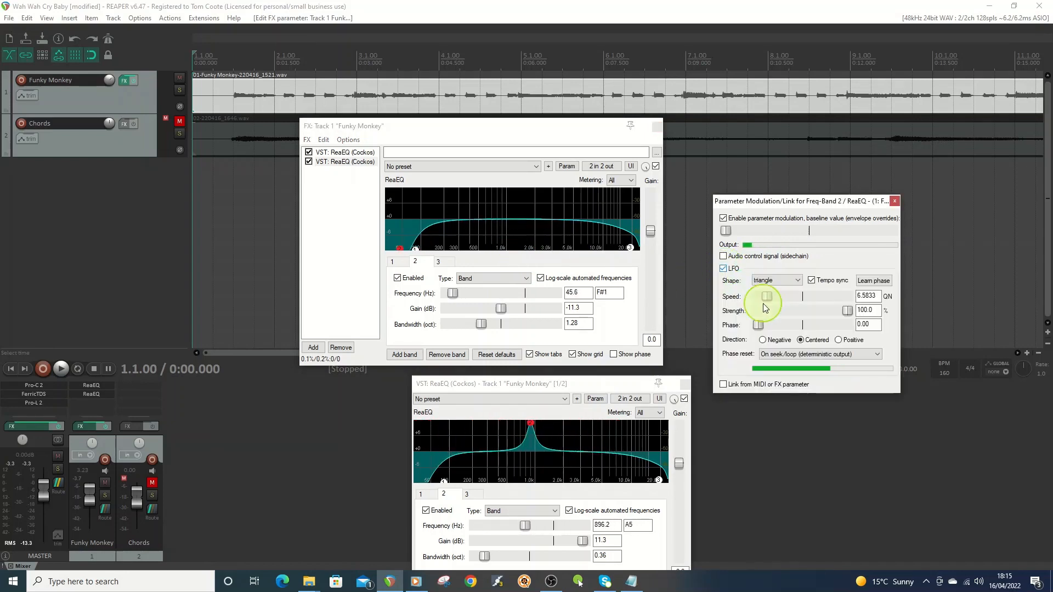
left_click(60, 368)
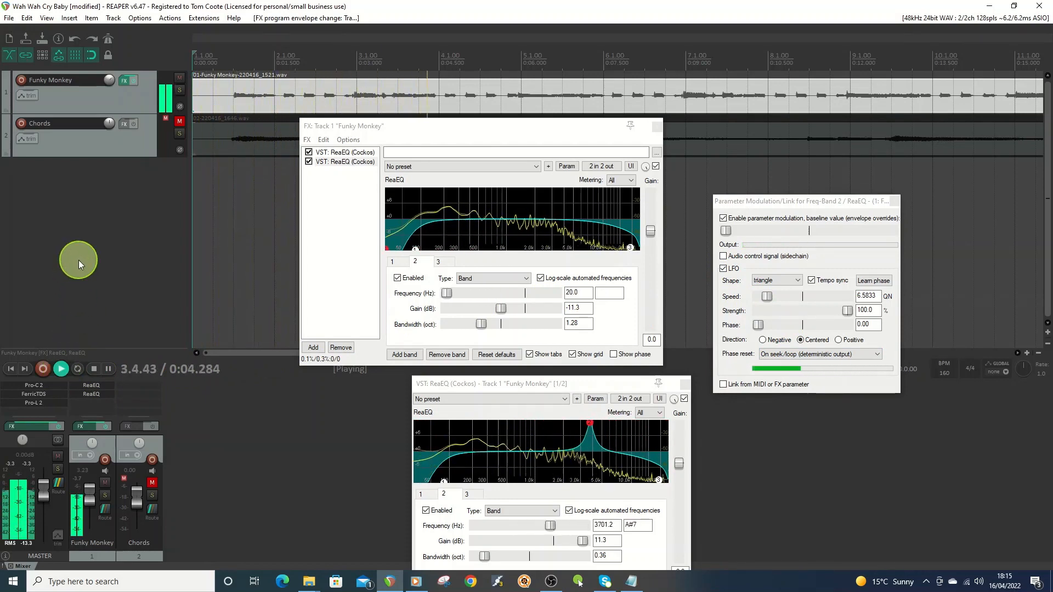
left_click(837, 340)
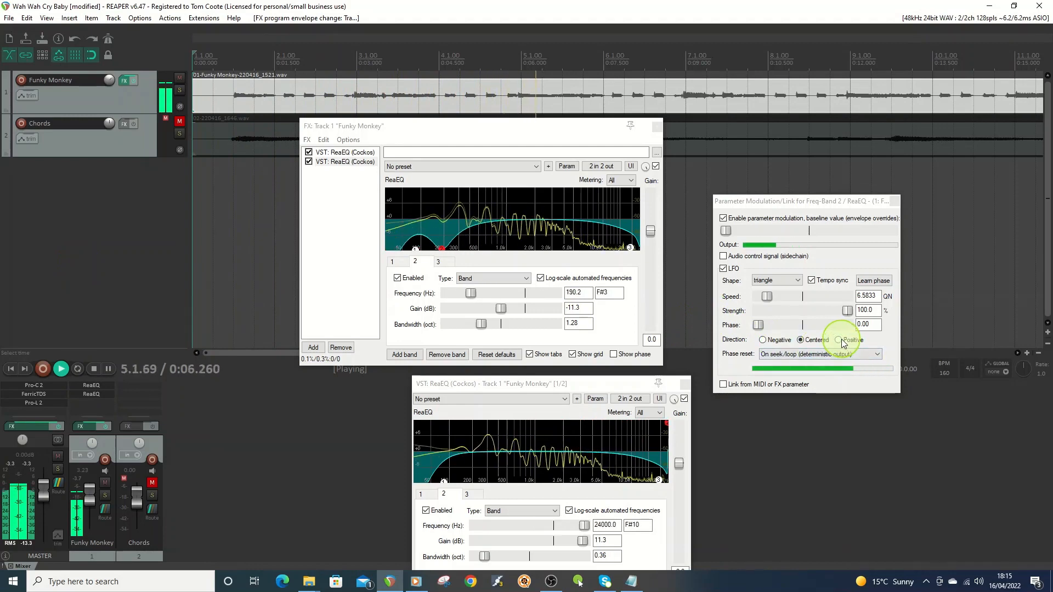
left_click(837, 339)
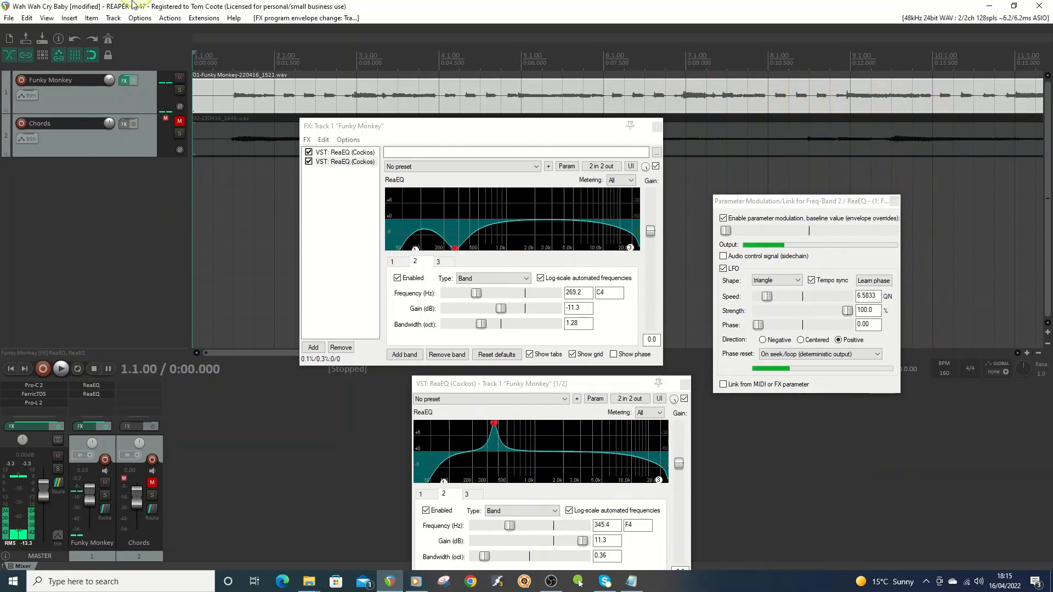
Step: Mute Funky Monkey, unmute and audition Chords, then bring up the Chords effects chain
left_click_drag(343, 125, 195, 177)
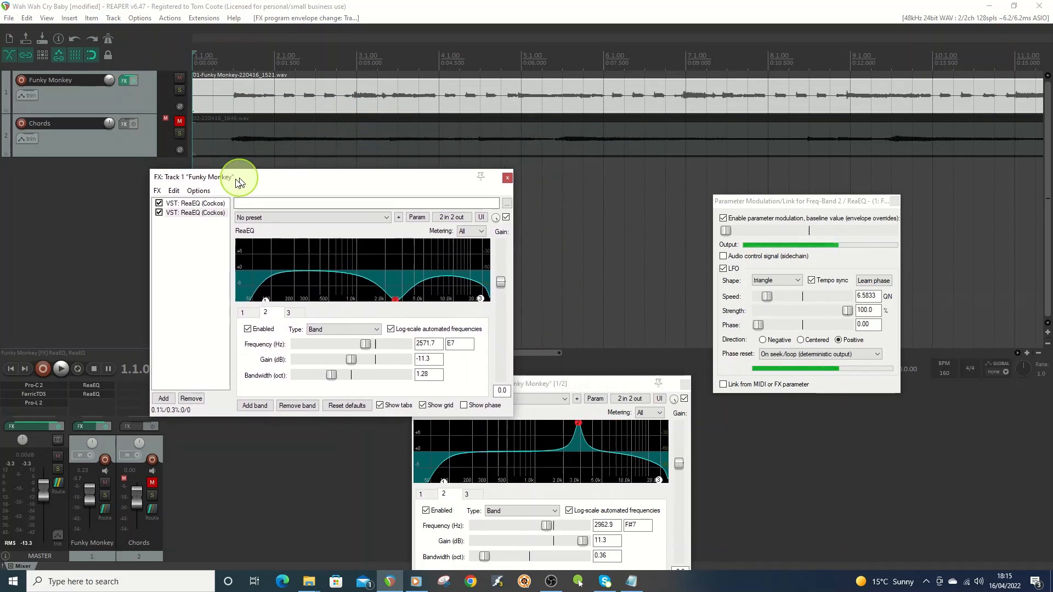
left_click(179, 122)
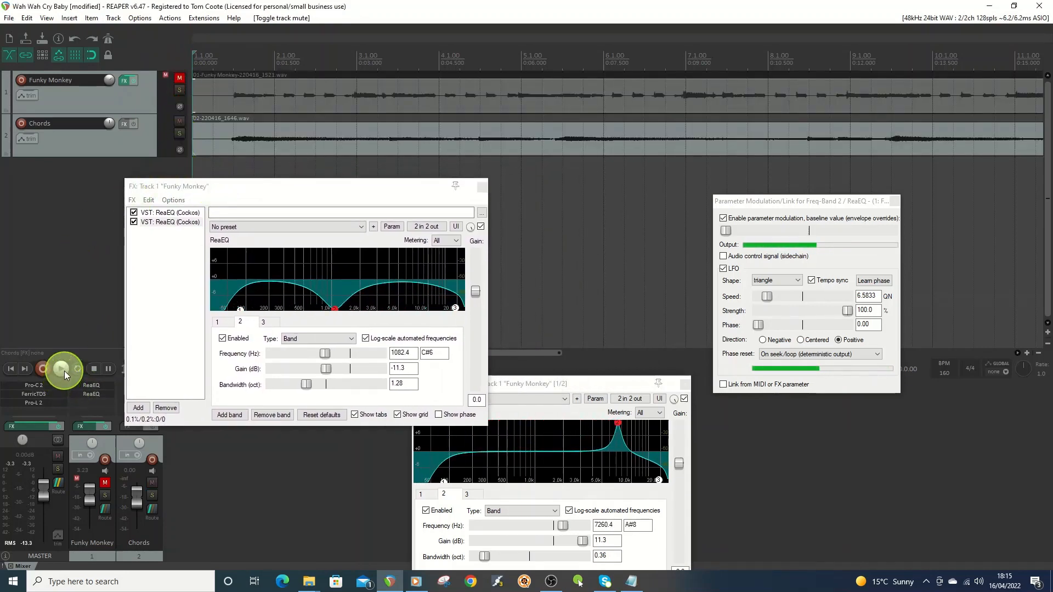
left_click(60, 368)
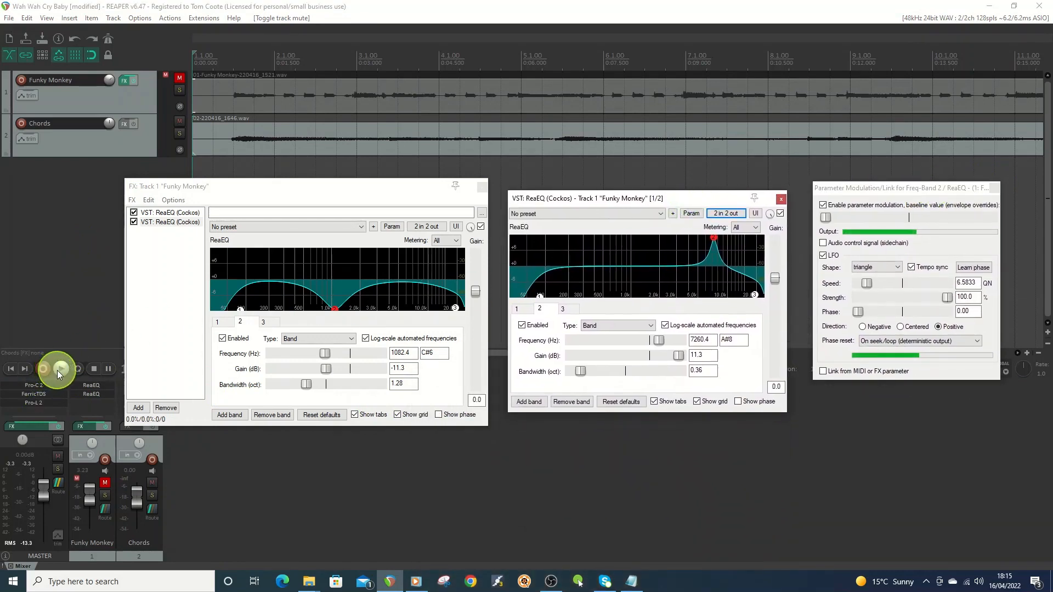
left_click(60, 368)
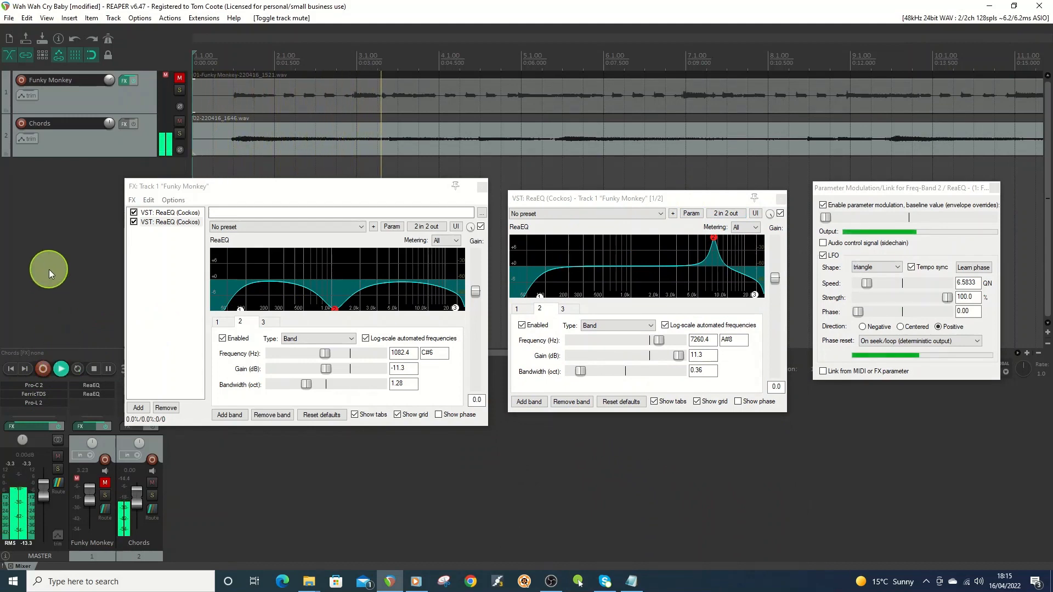
left_click(59, 368)
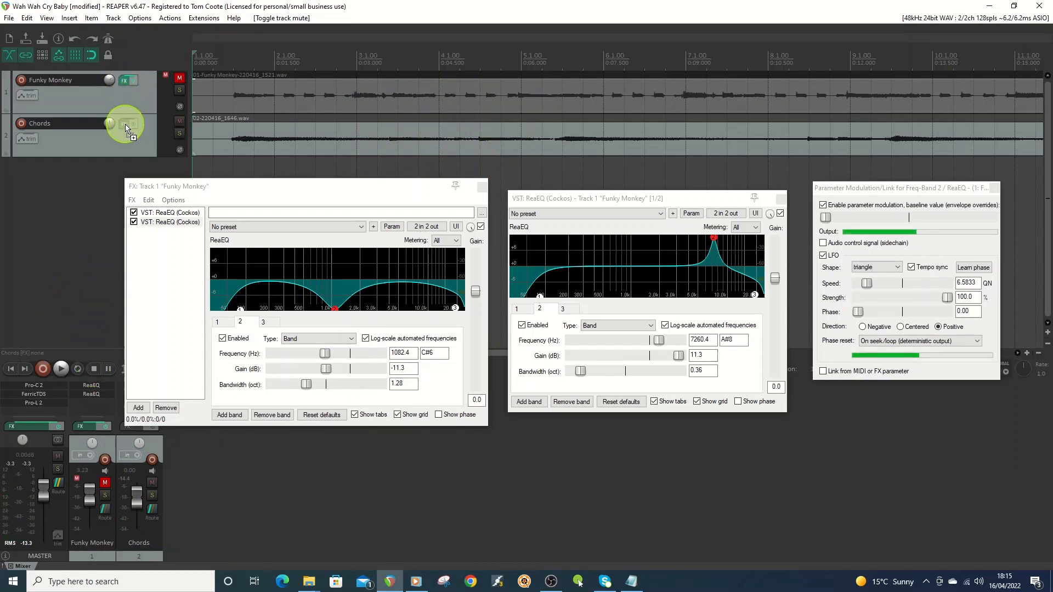
left_click(127, 126)
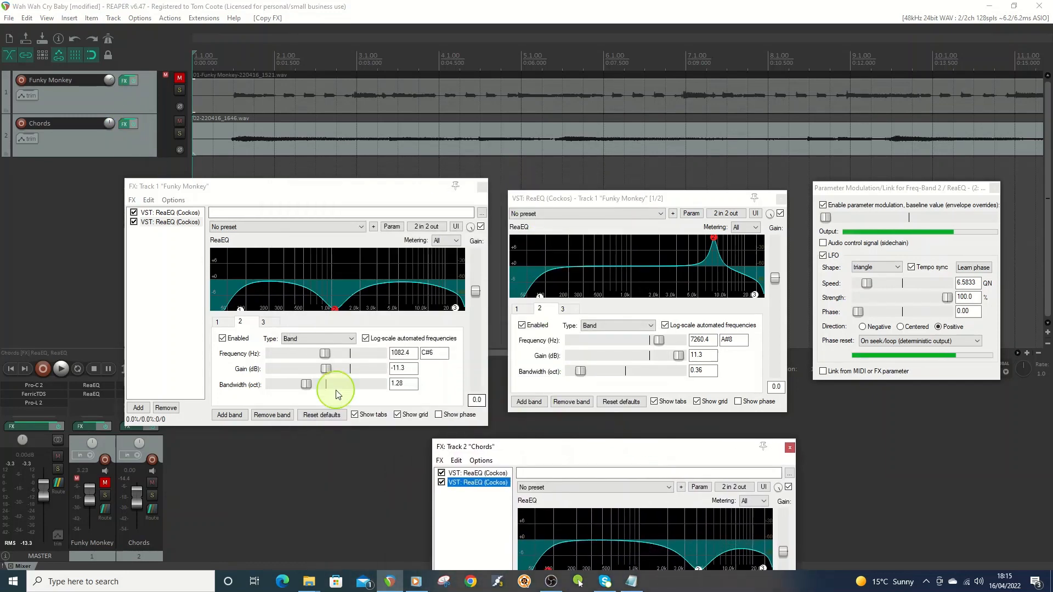
Step: Close the Funky Monkey effect windows, audition Chords alone, then stop playback
left_click(60, 369)
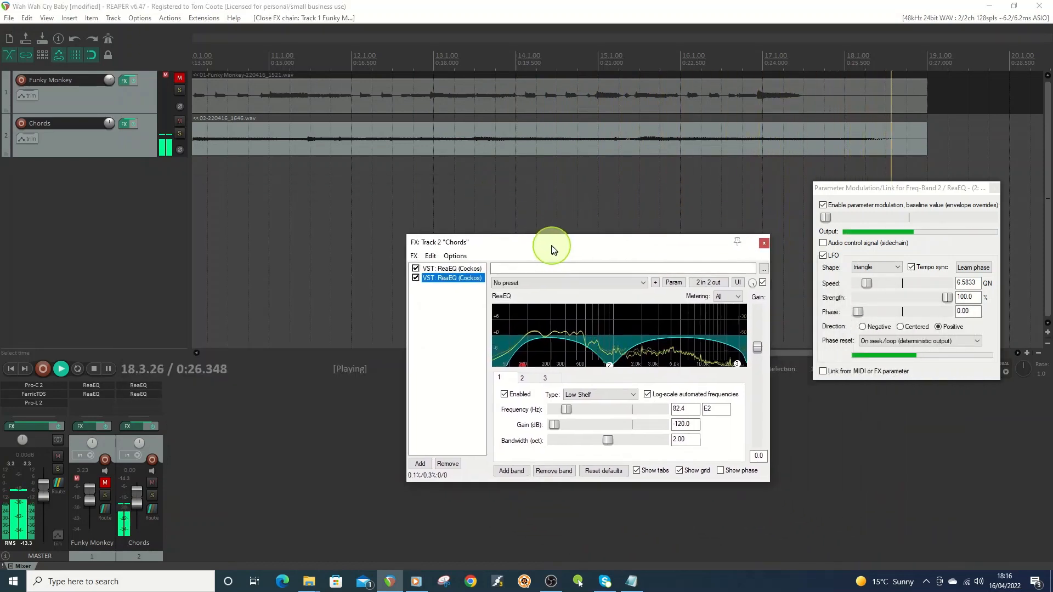
left_click(92, 369)
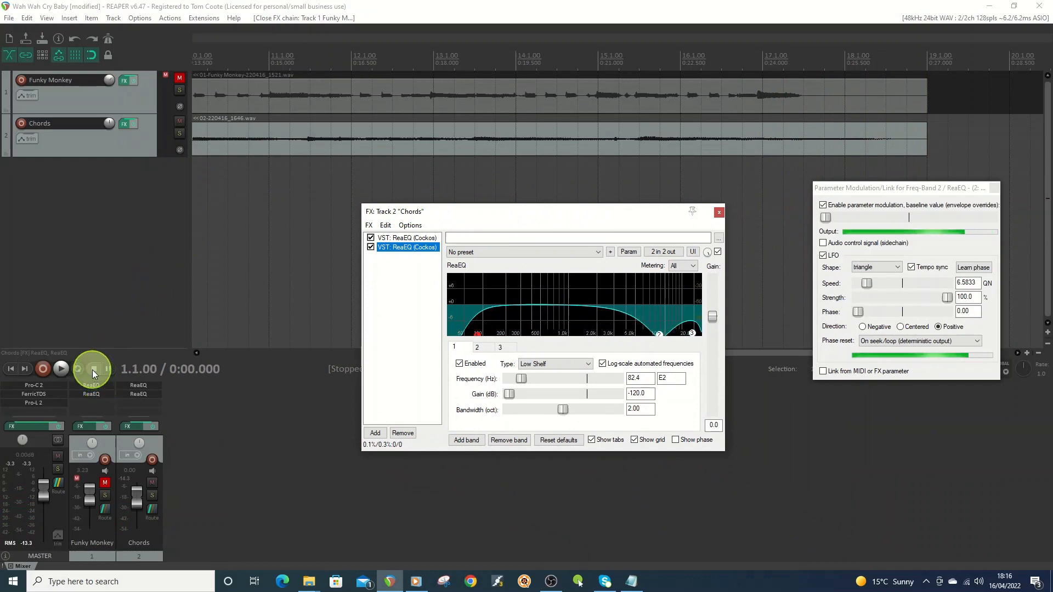